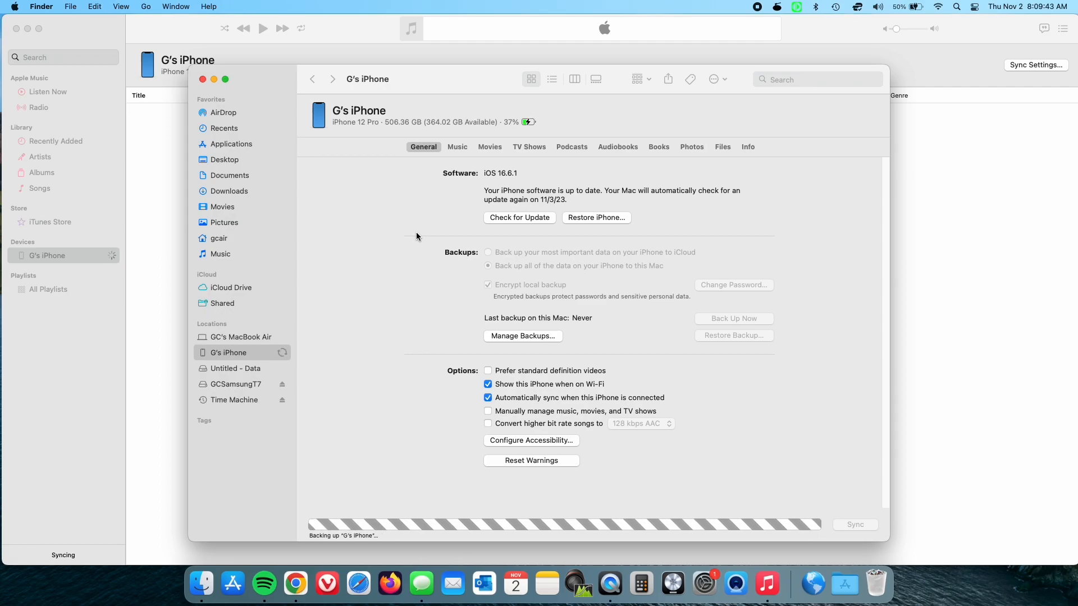
mouse_move(361, 402)
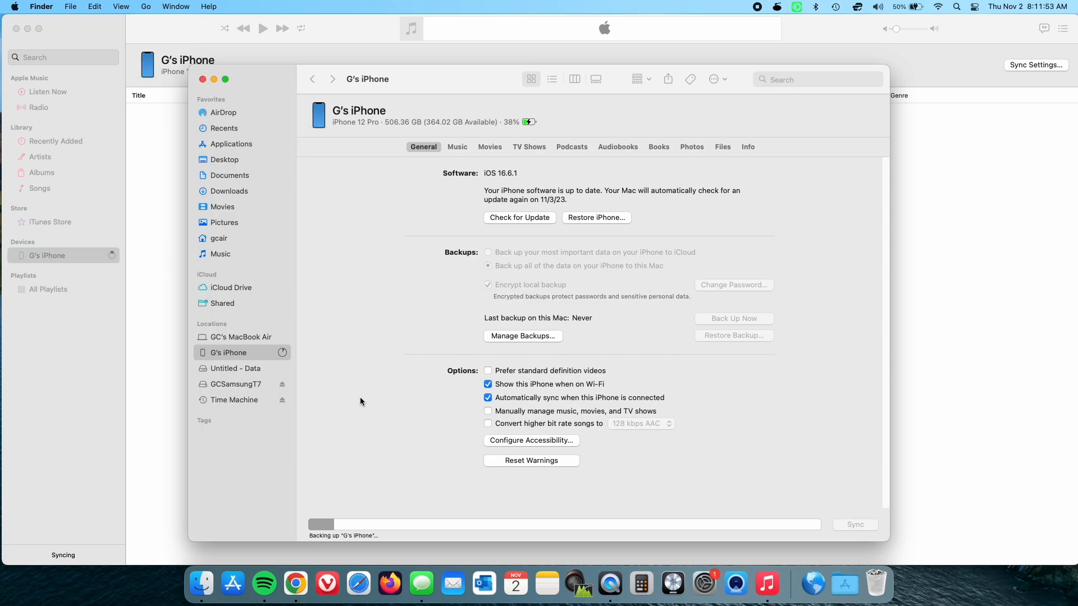
mouse_move(991, 147)
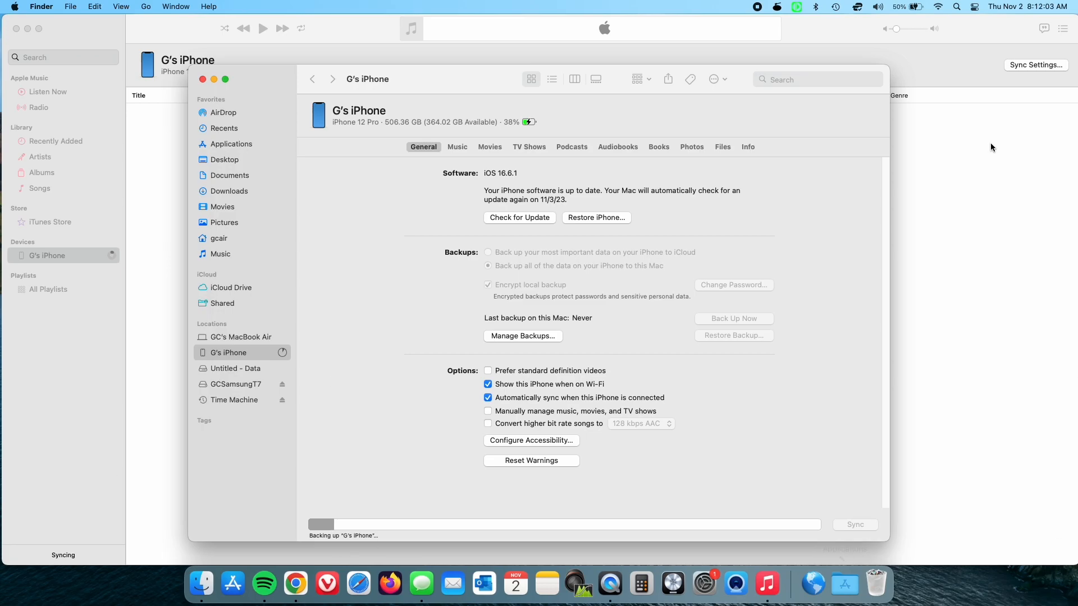
mouse_move(353, 381)
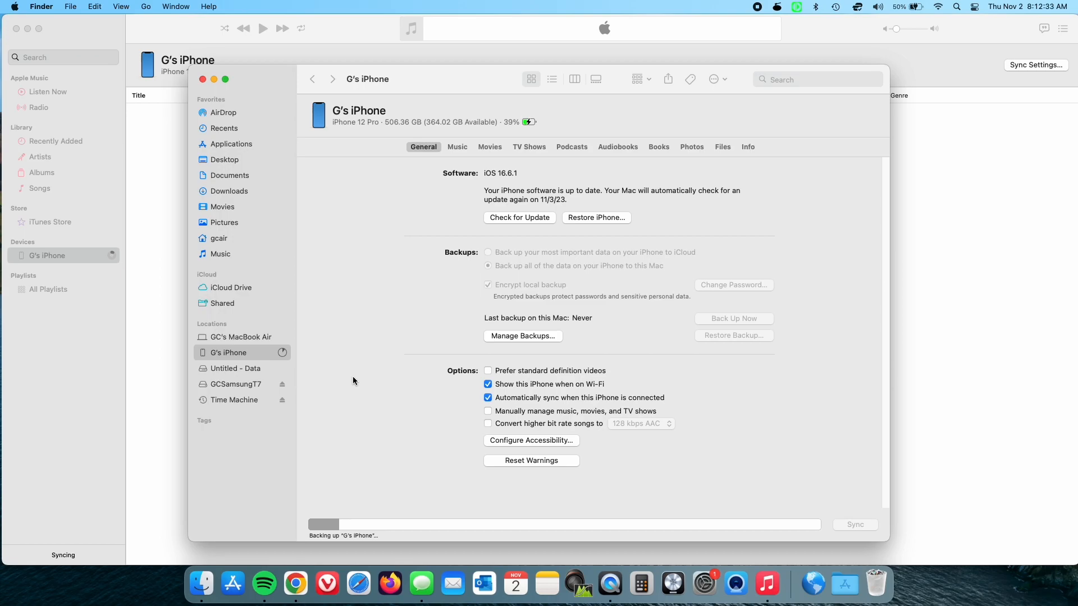
Check GCAir disk details via Get Info, showing about 79 GB free, then dismiss them.
right_click(289, 88)
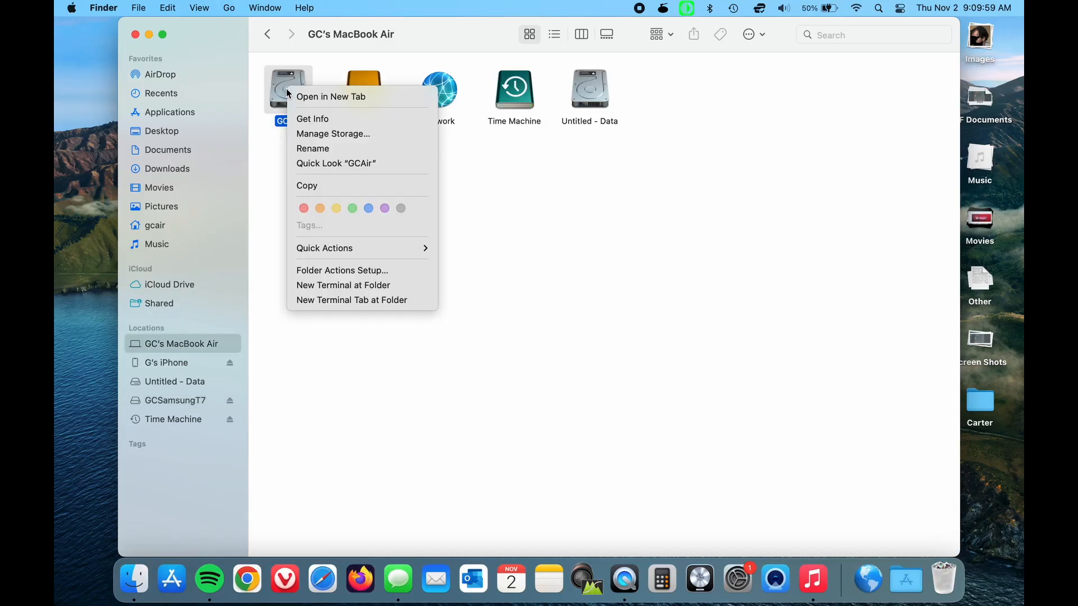
left_click(312, 118)
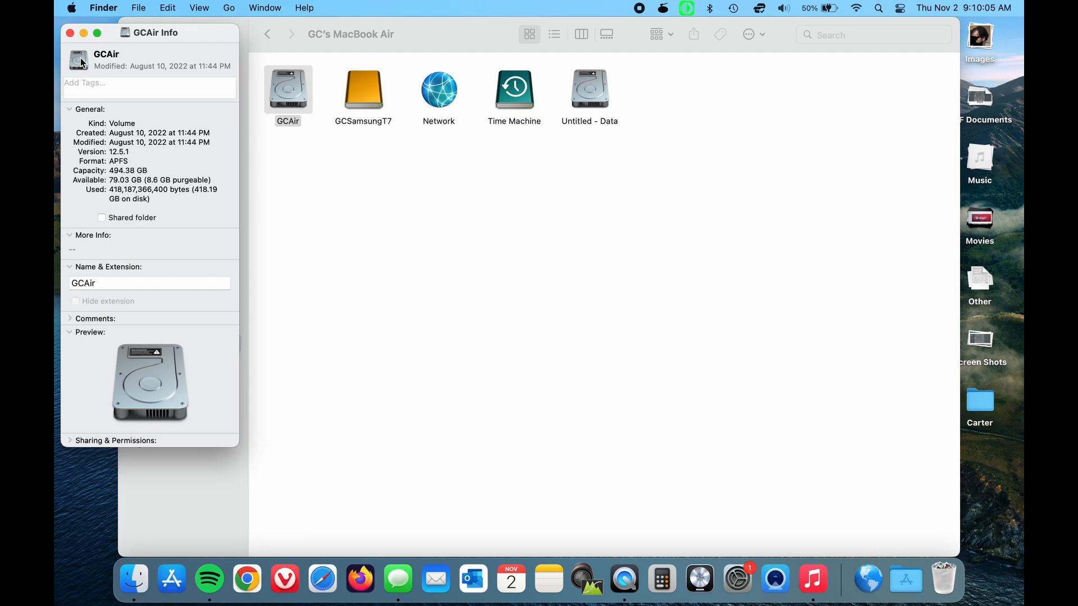
left_click(70, 32)
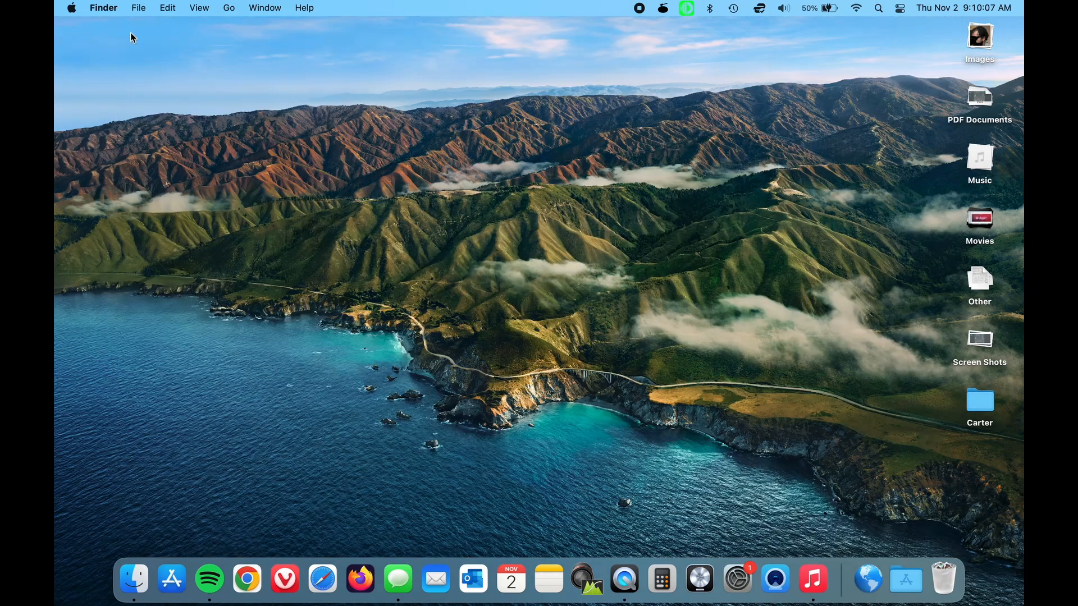
mouse_move(646, 10)
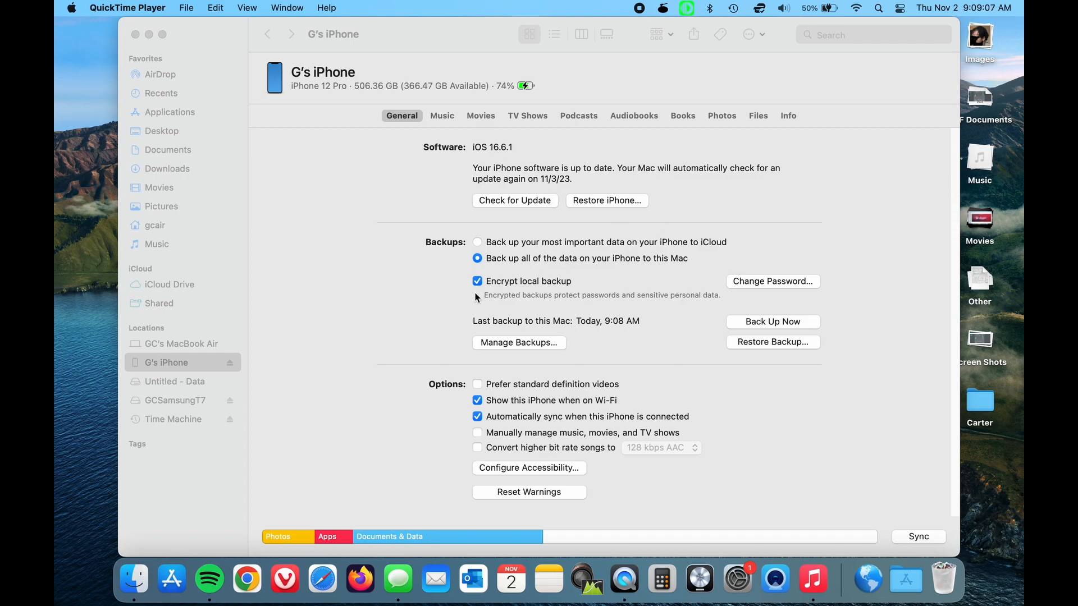
mouse_move(535, 351)
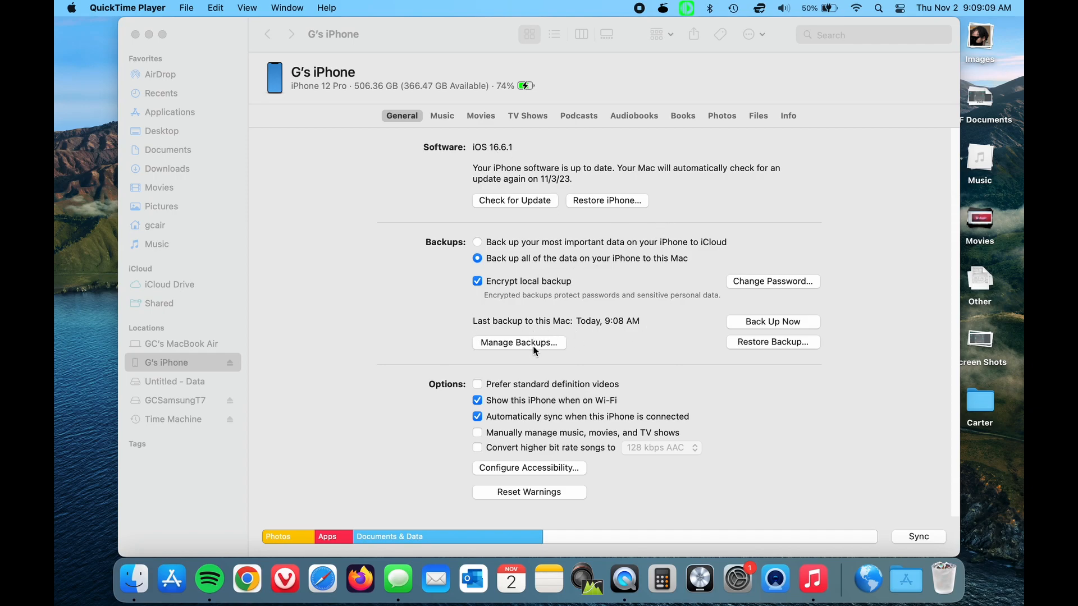
left_click(519, 343)
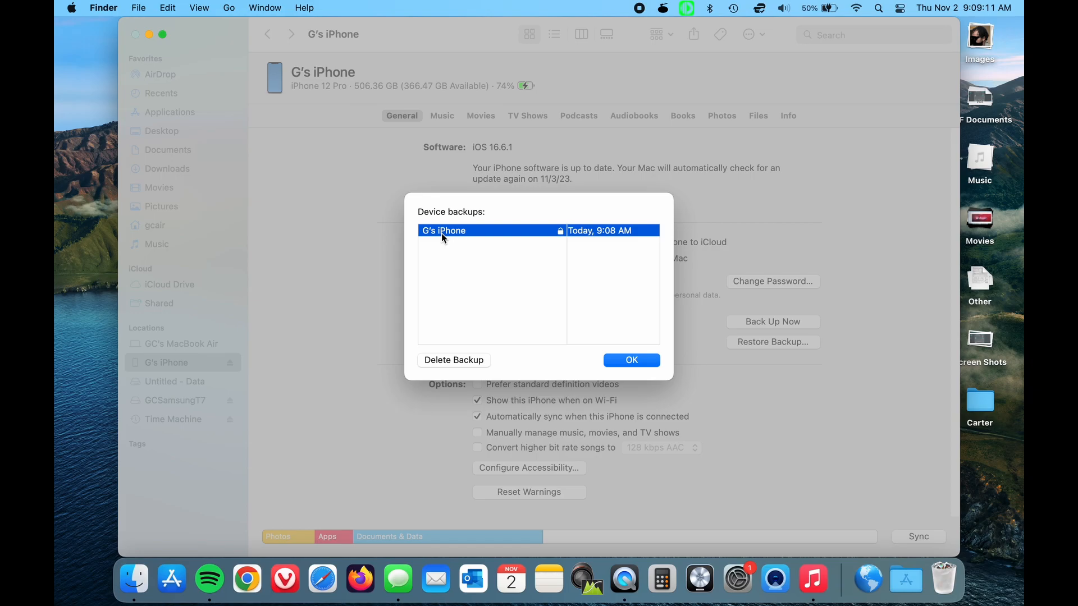
right_click(481, 230)
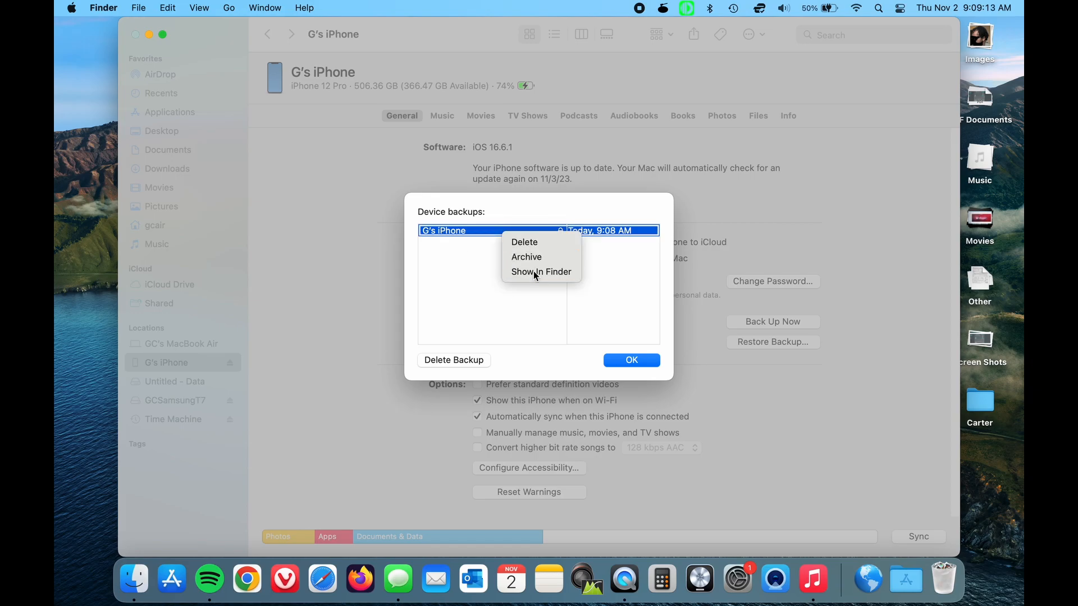
left_click(541, 272)
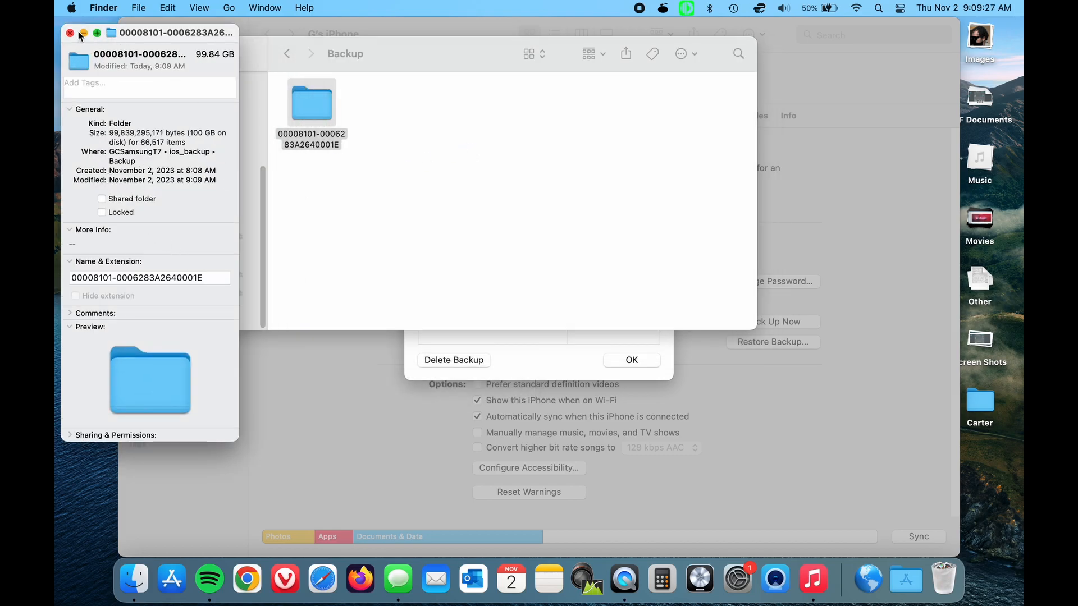
left_click(70, 33)
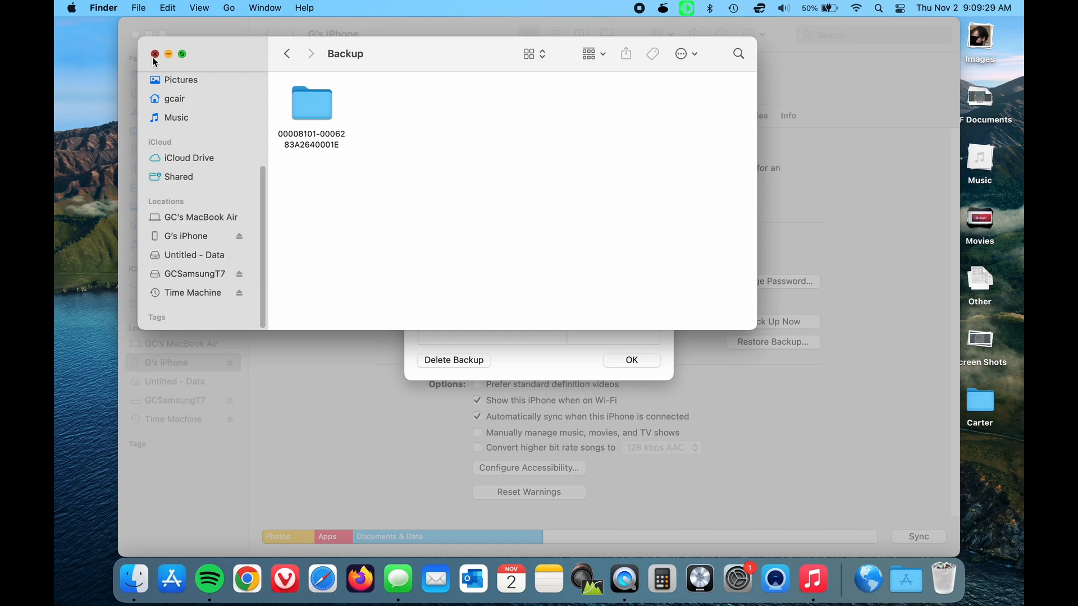
left_click(155, 54)
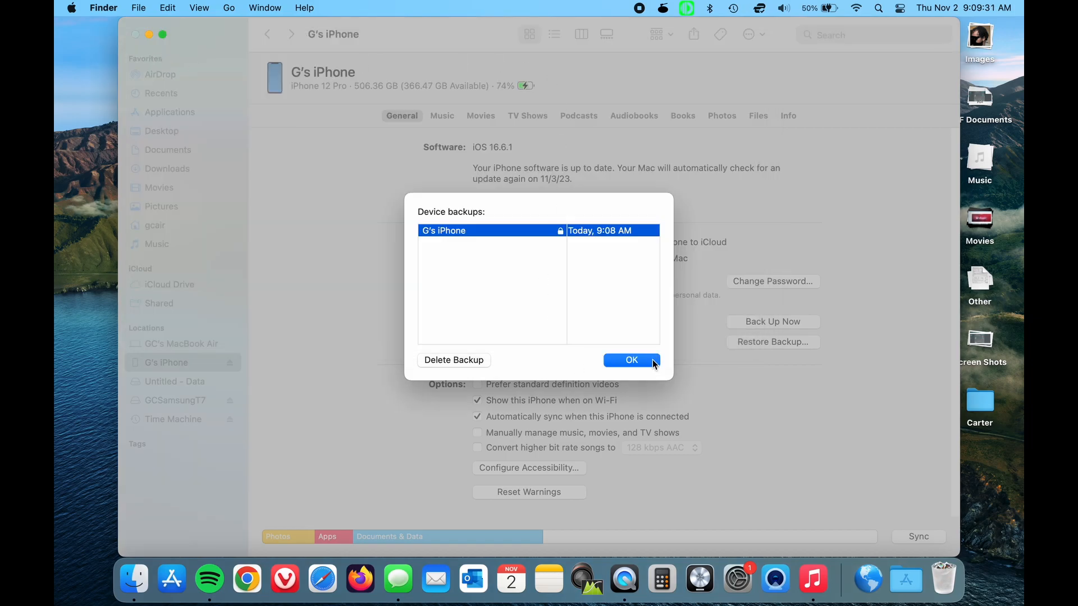
left_click(630, 359)
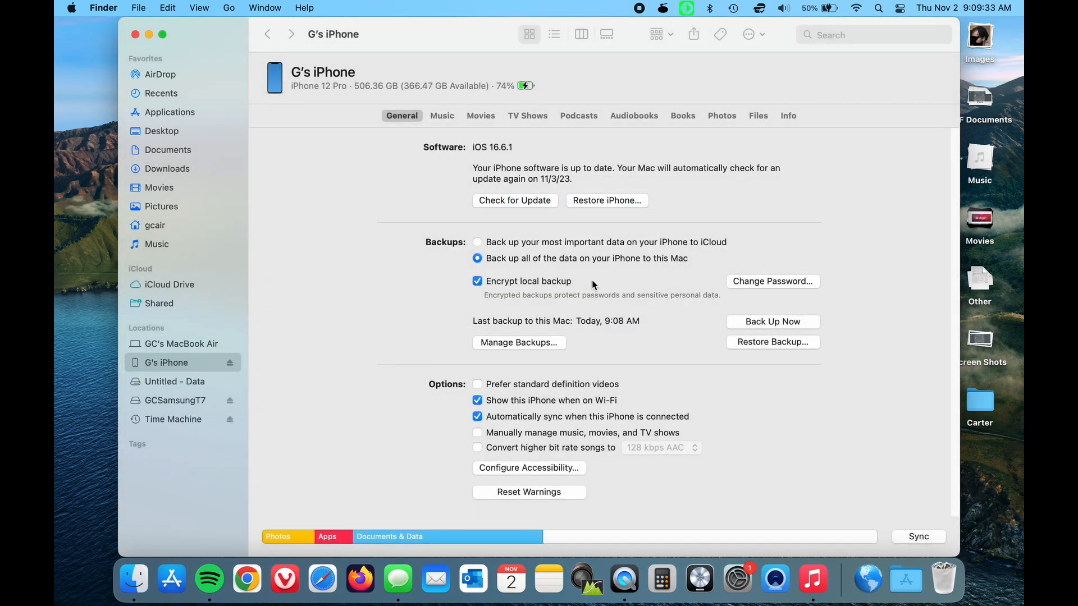
mouse_move(133, 580)
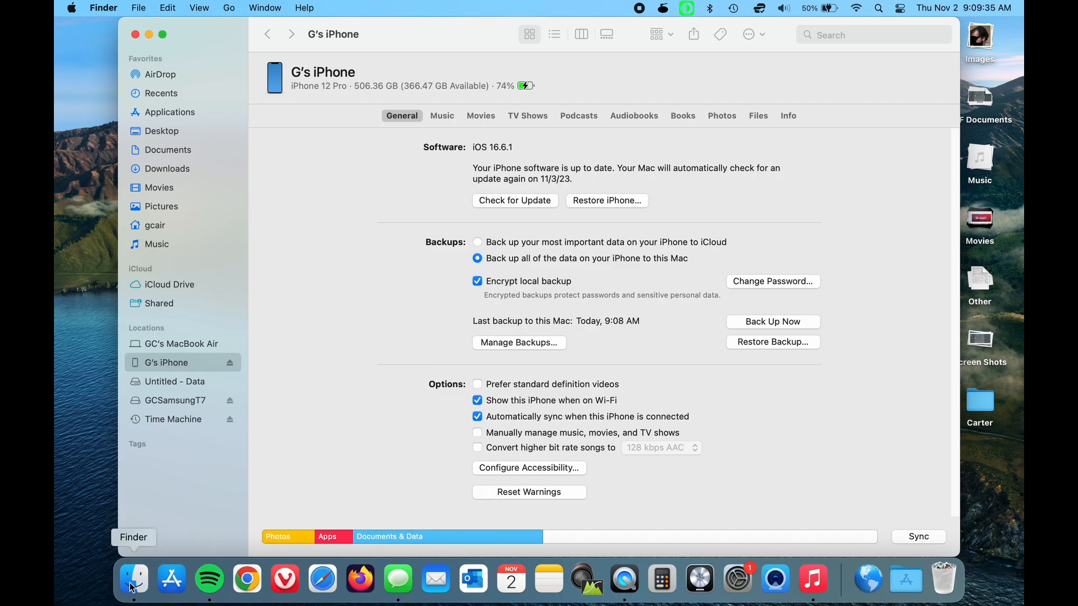
mouse_move(141, 571)
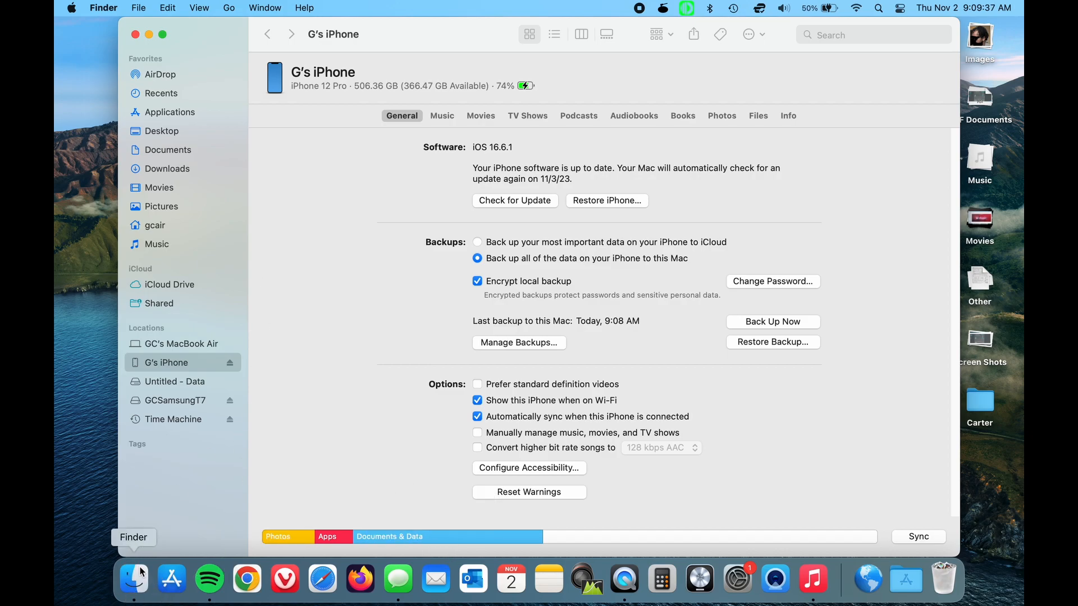
Switch to Finder to put away the iPhone window.
left_click(175, 400)
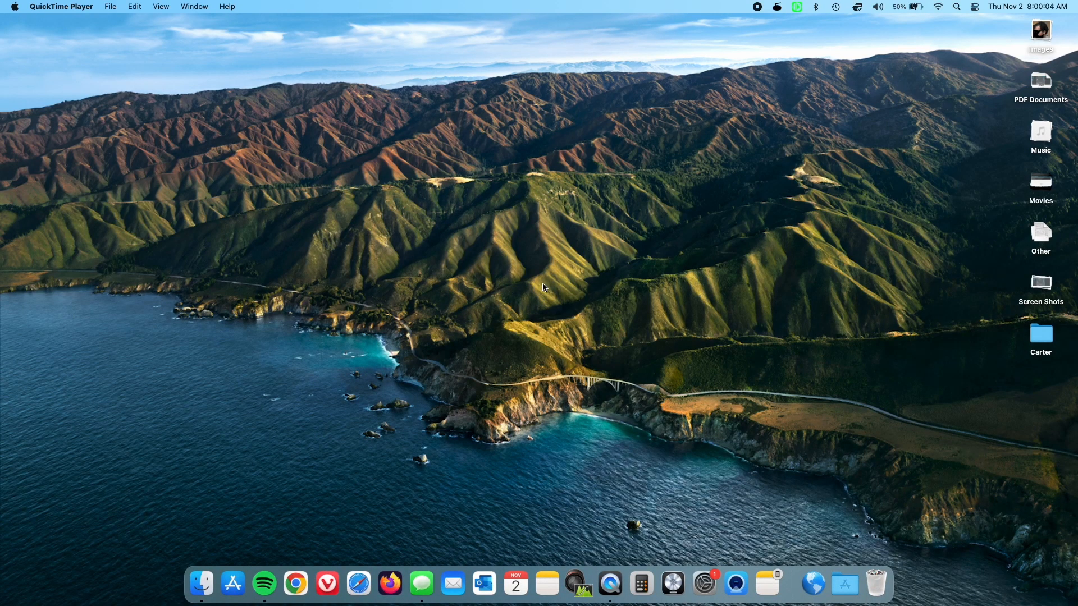
mouse_move(532, 315)
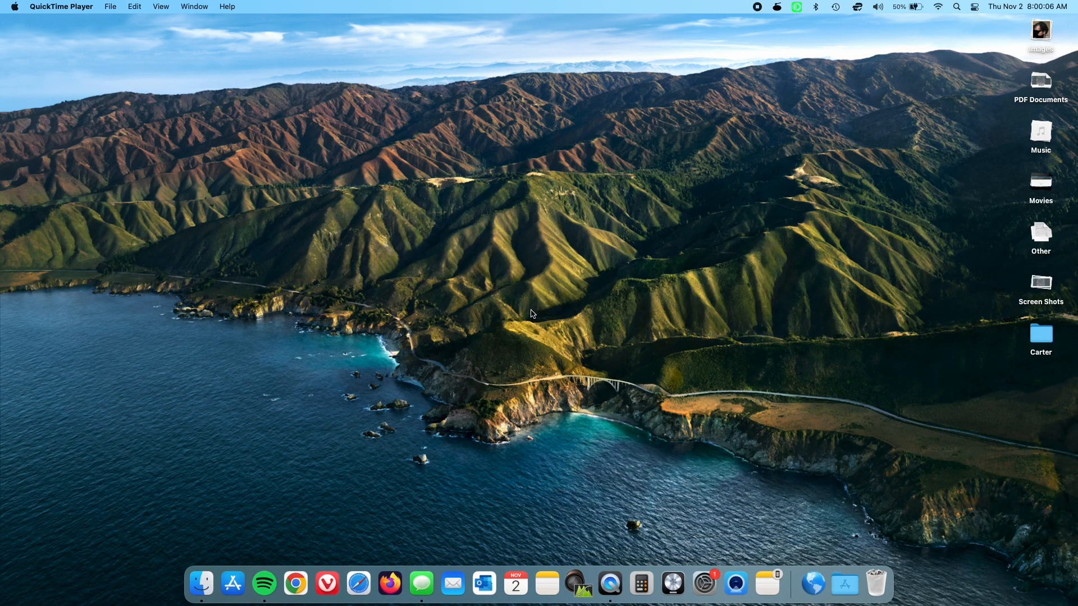
mouse_move(425, 284)
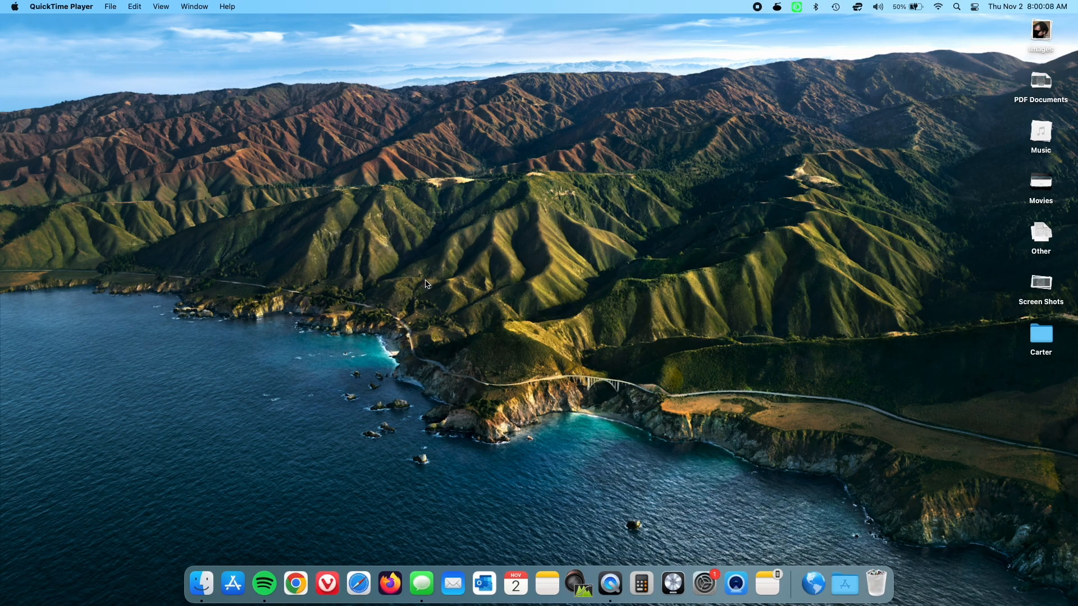
mouse_move(201, 583)
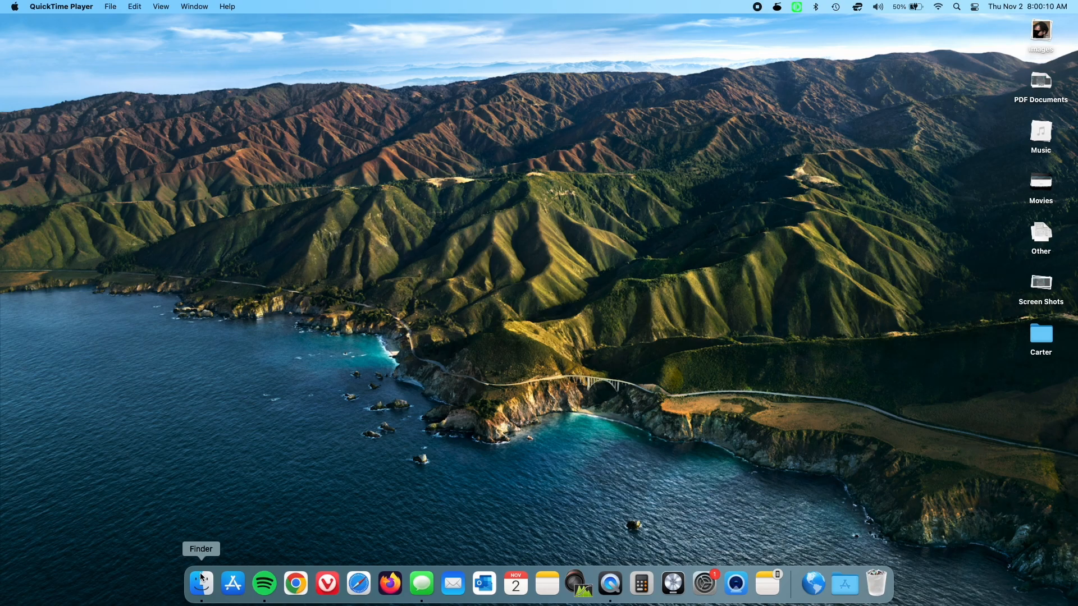
Start a new Finder window on the Desktop folder from the Dock.
left_click(201, 583)
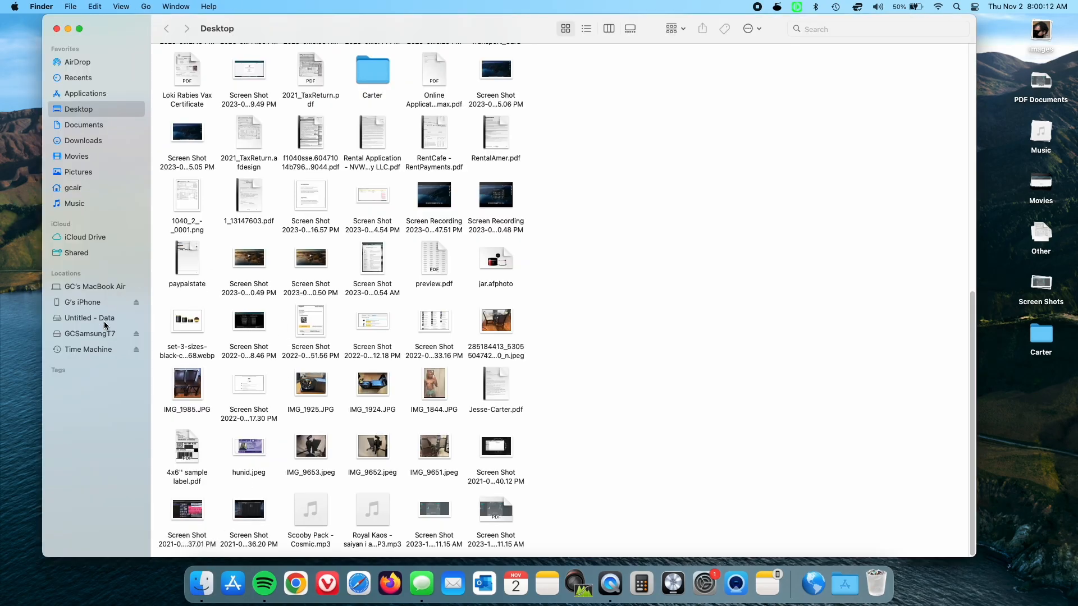
Show the GCSamsungT7 drive's contents and enter its empty ios_backup folder.
left_click(88, 333)
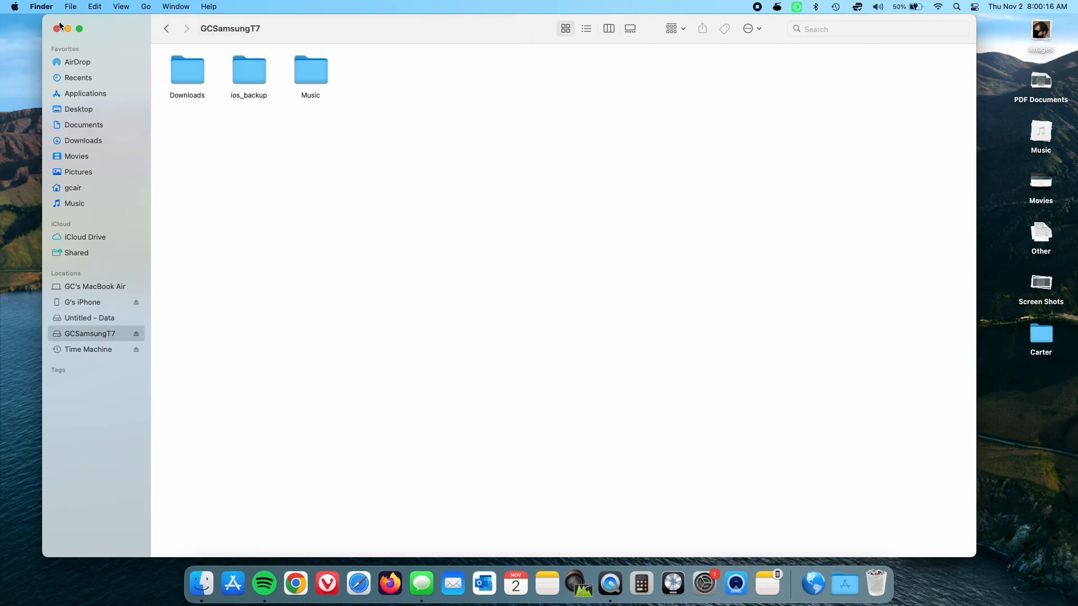
left_click(78, 109)
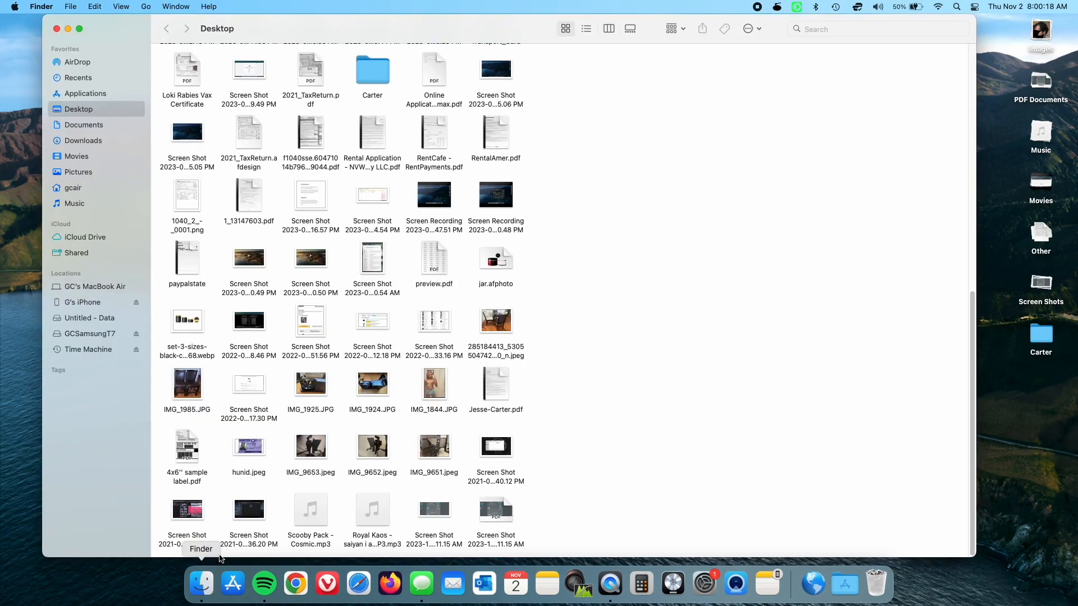
left_click(89, 334)
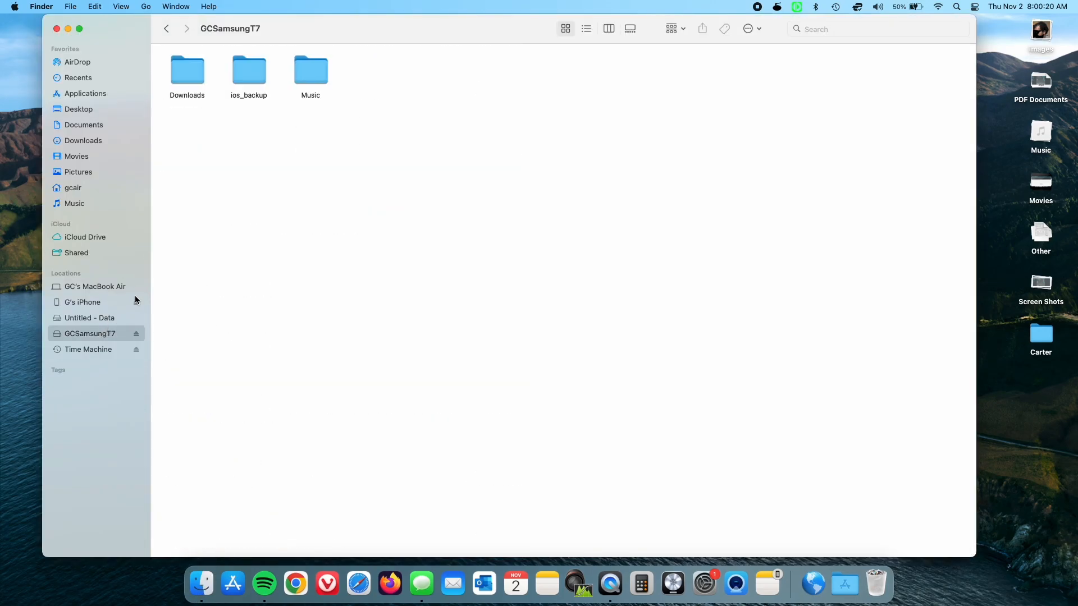
mouse_move(258, 81)
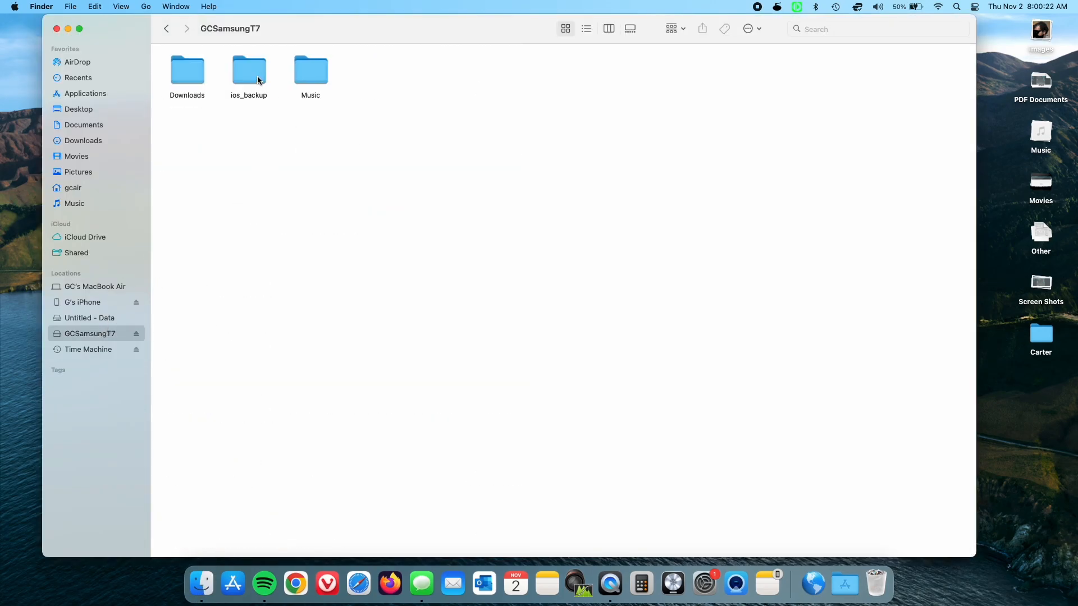
double_click(249, 69)
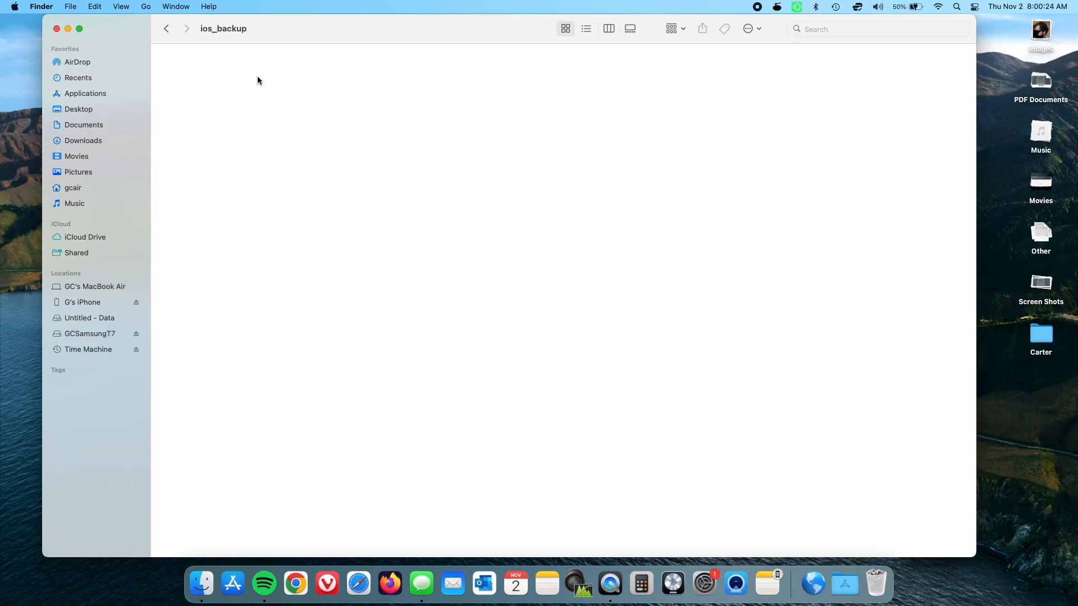
Add a folder named Backup in ios_backup and tidy its icon with Clean Up.
right_click(258, 81)
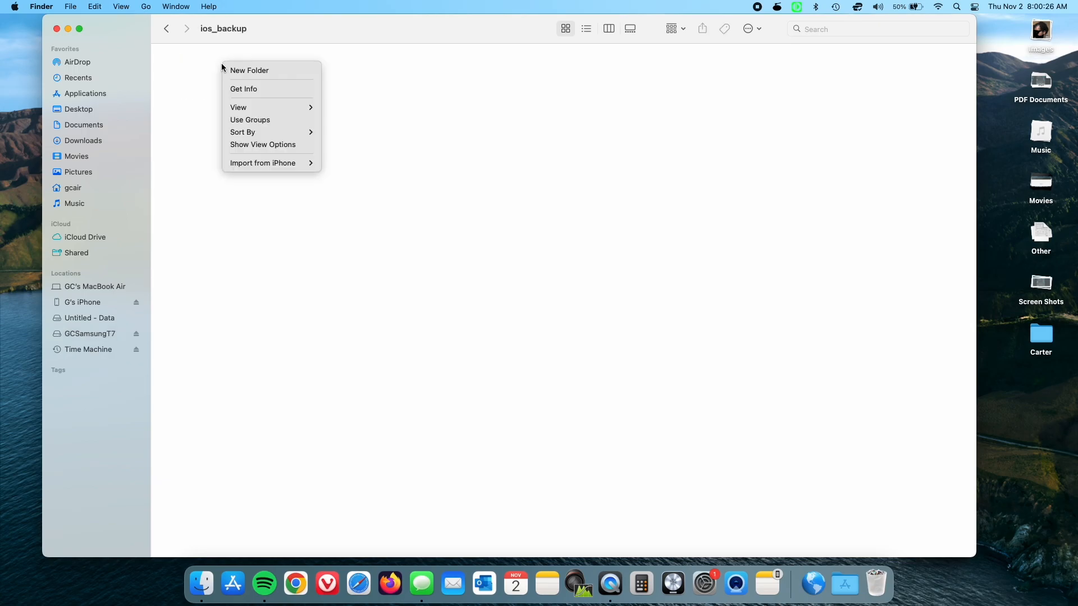
left_click(249, 70)
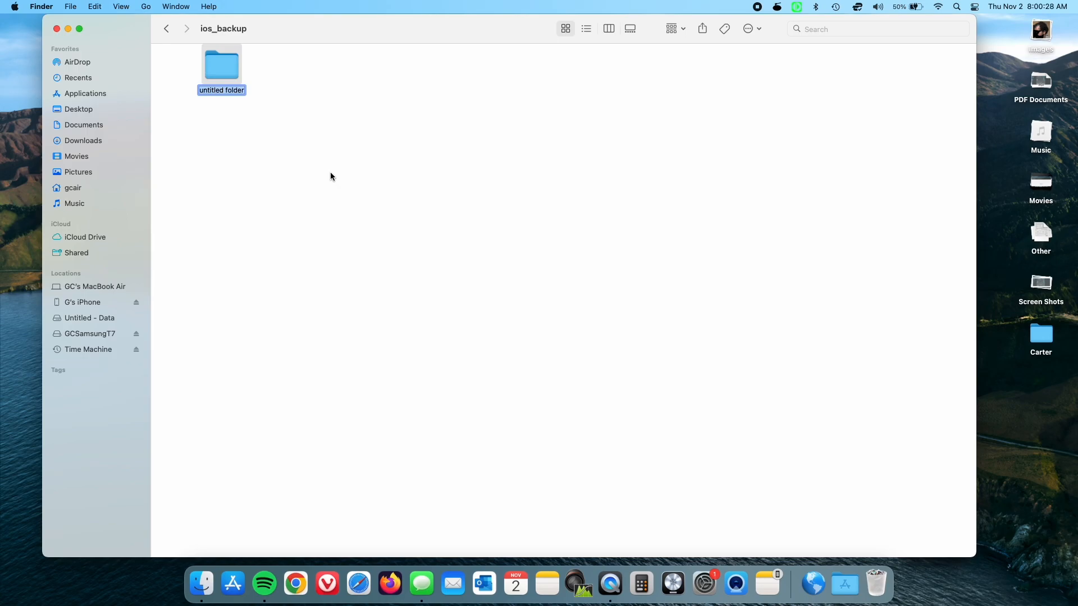
type("Backup")
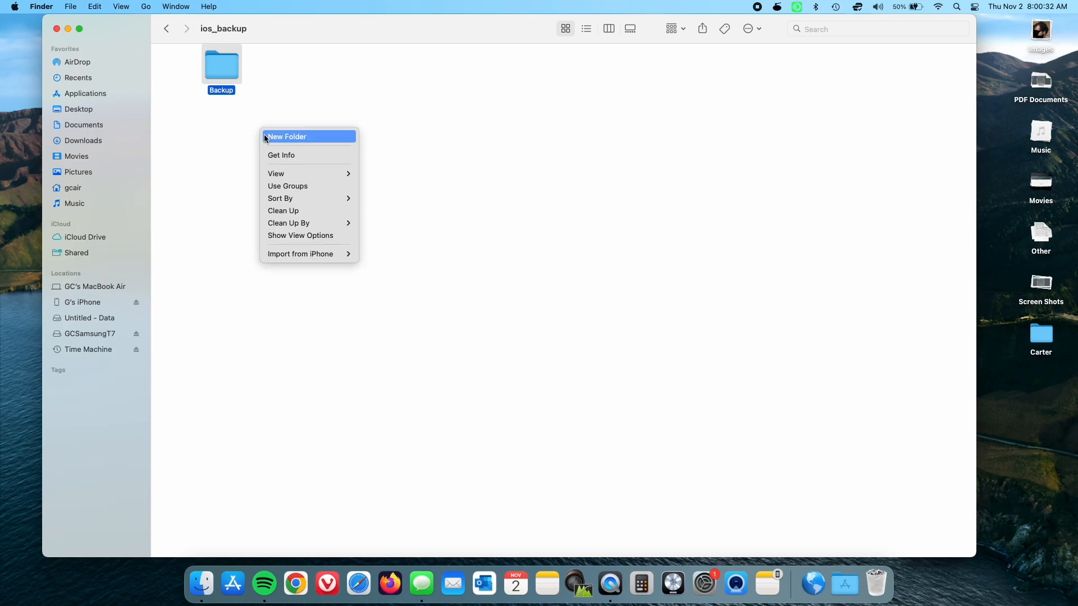
left_click(287, 149)
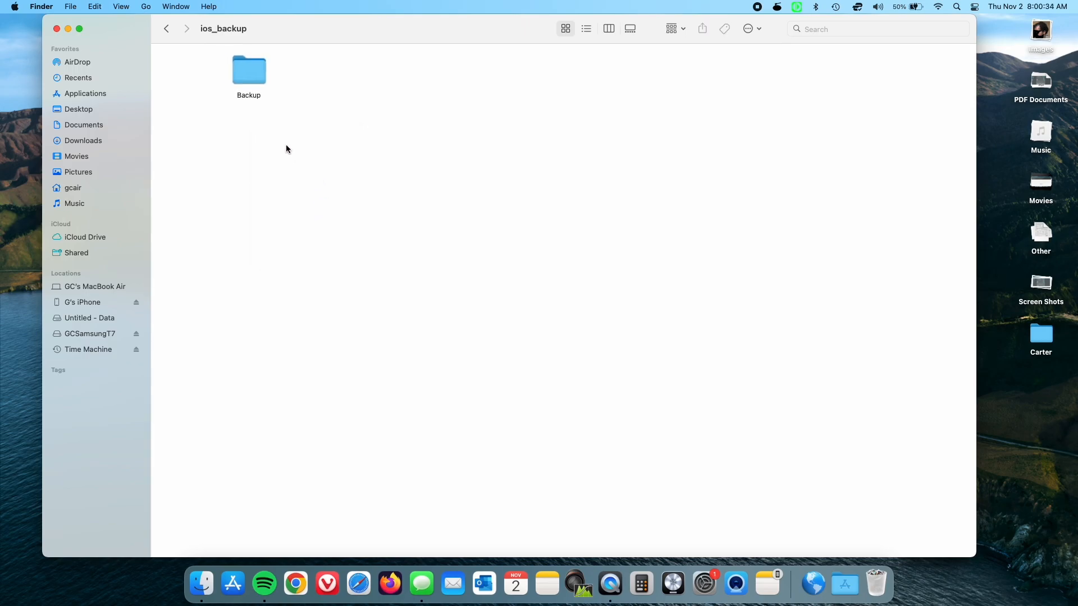
right_click(286, 149)
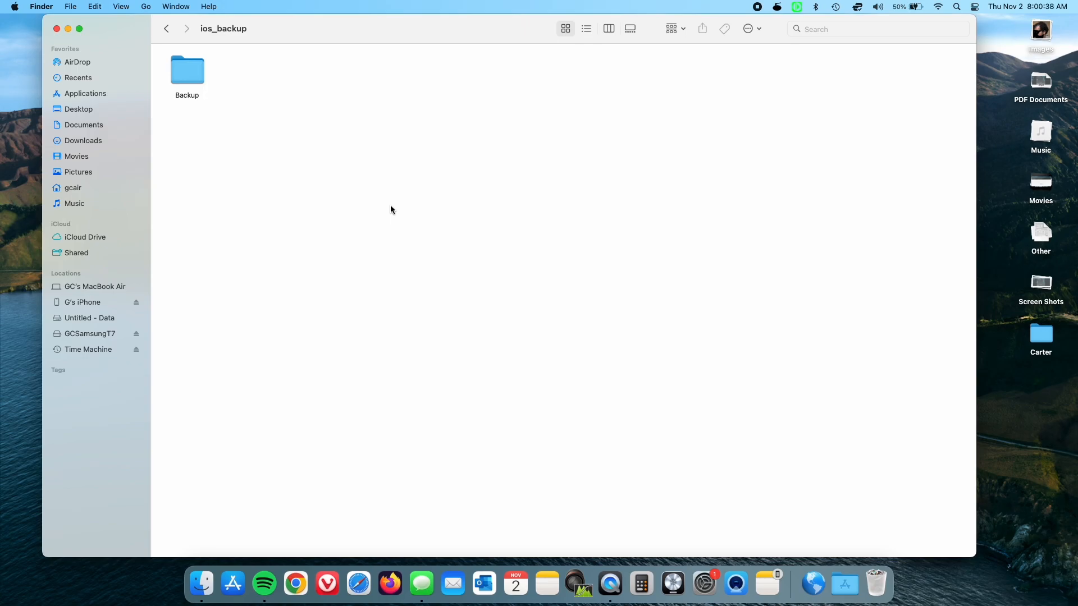
mouse_move(377, 218)
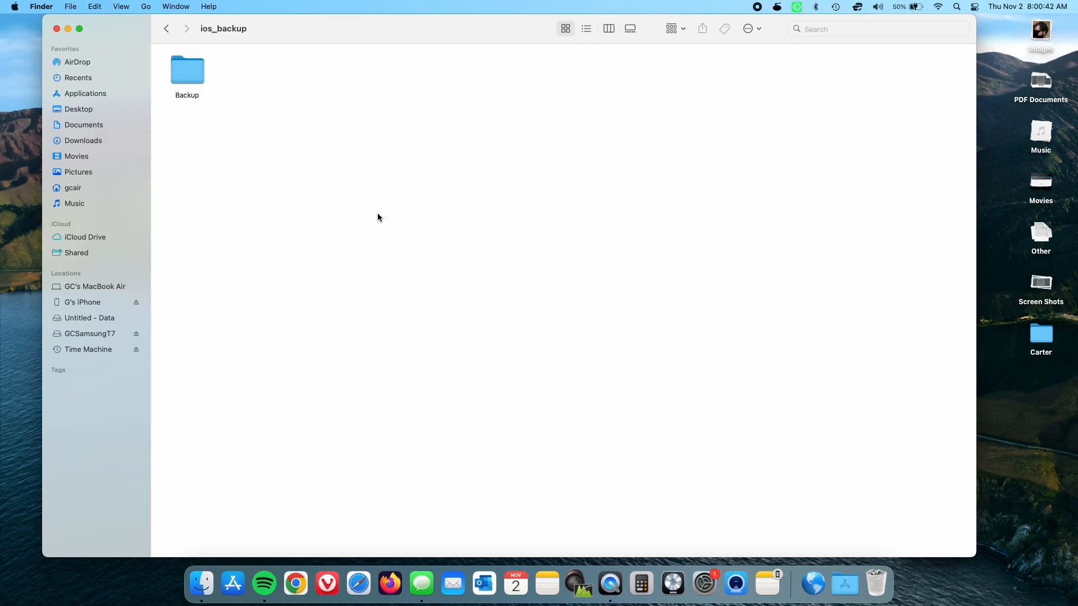
mouse_move(145, 7)
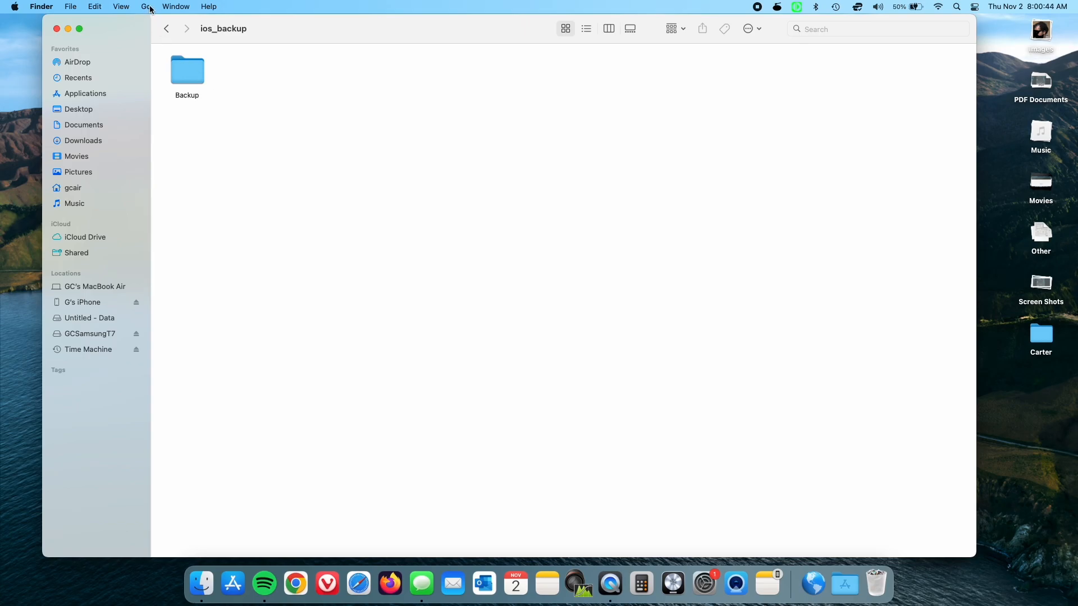
Jump to the home Library path through Go to Folder.
left_click(145, 7)
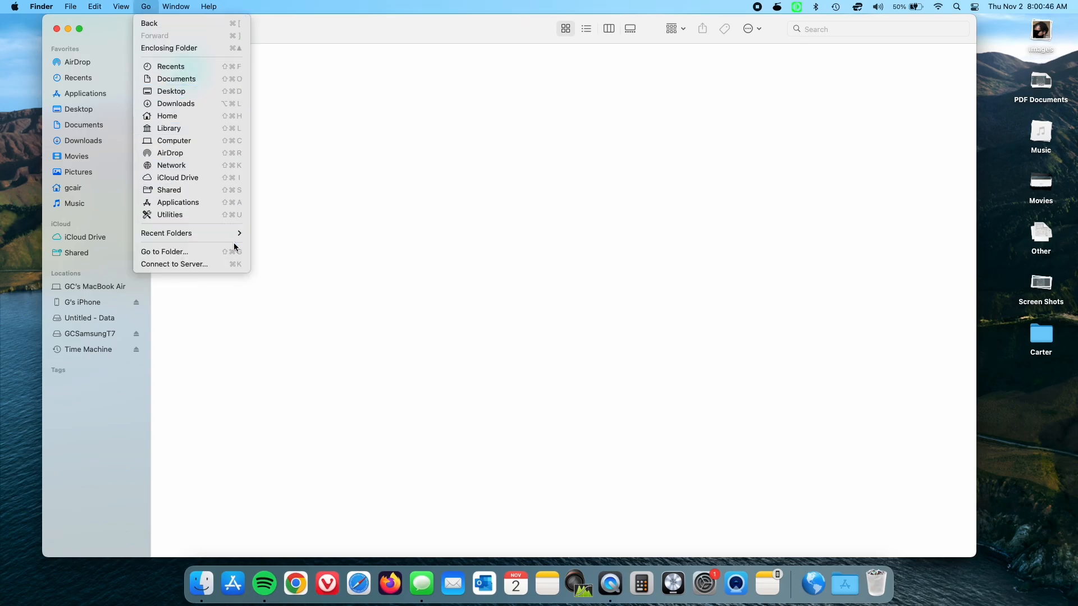
left_click(164, 252)
type("/Users/gcair/li")
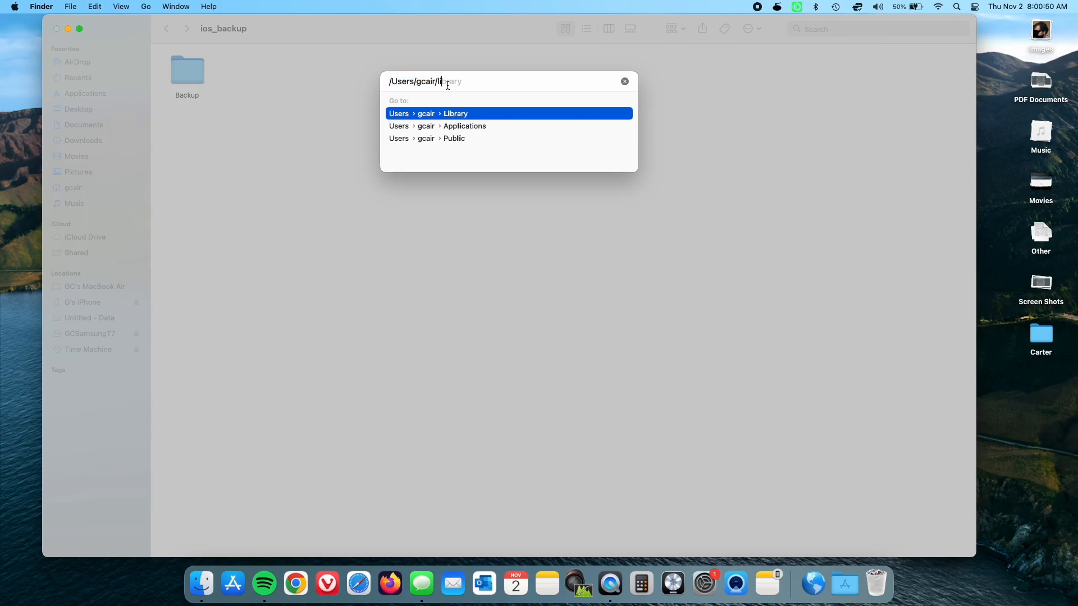
mouse_move(476, 115)
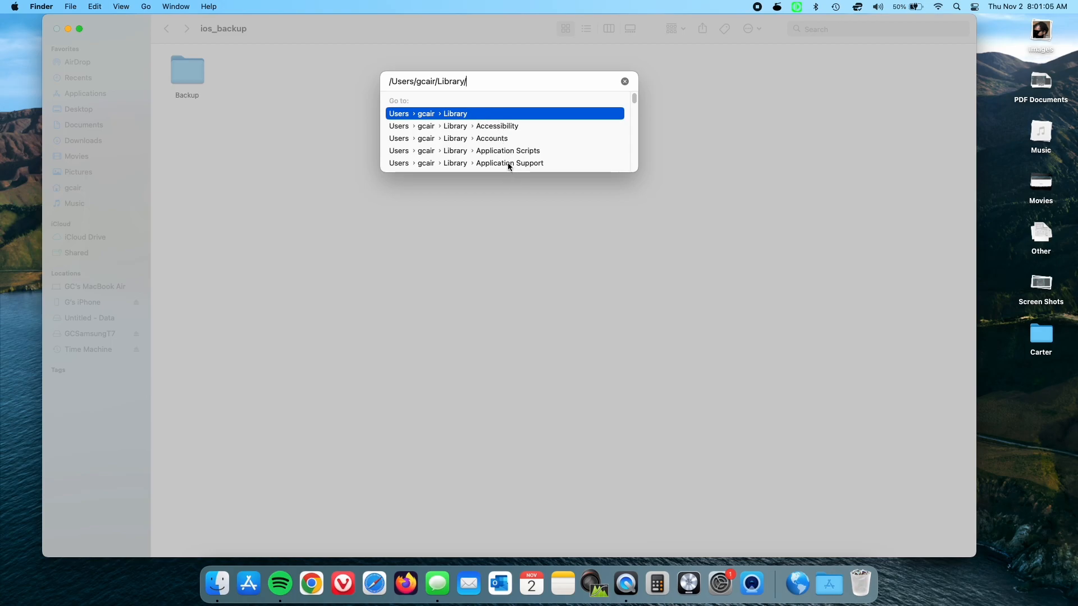
key("Return")
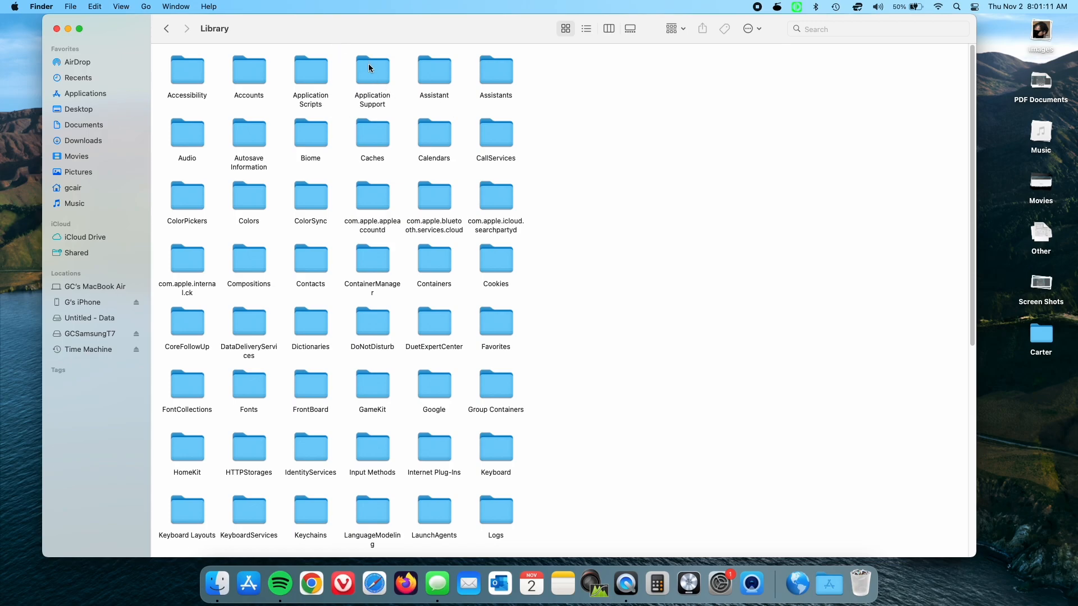
Navigate through Application Support into the MobileSync folder.
double_click(371, 69)
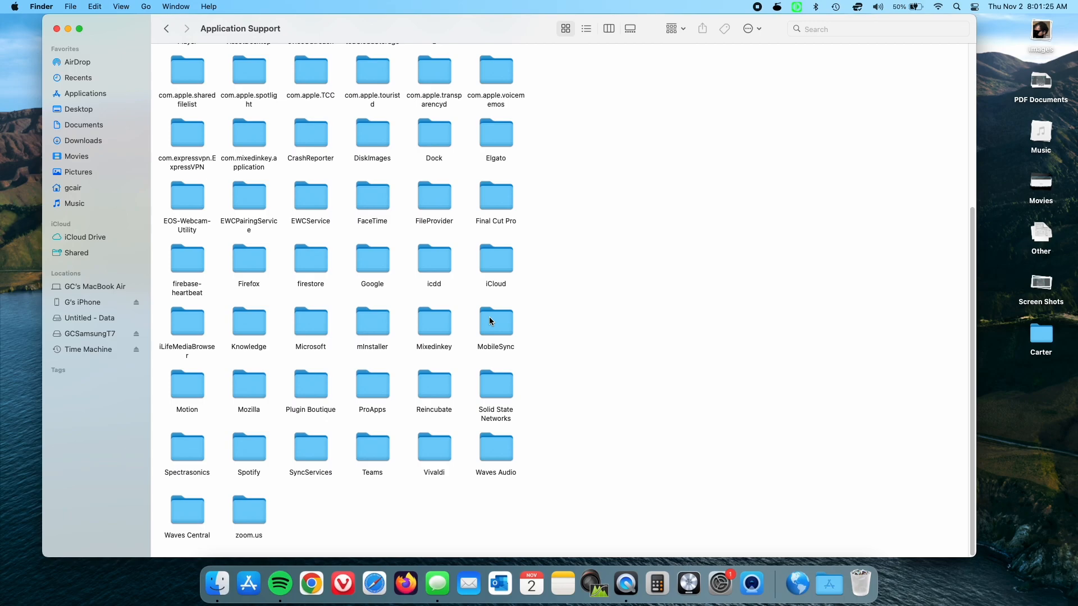
double_click(495, 321)
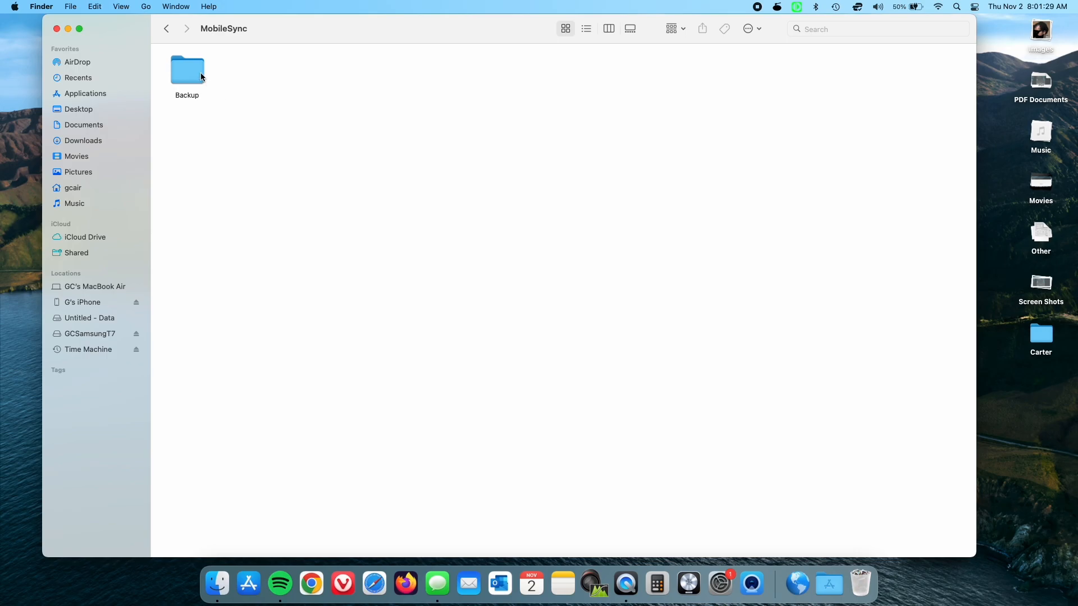
Move MobileSync's Backup folder to the Trash and bring up Spotlight.
right_click(187, 68)
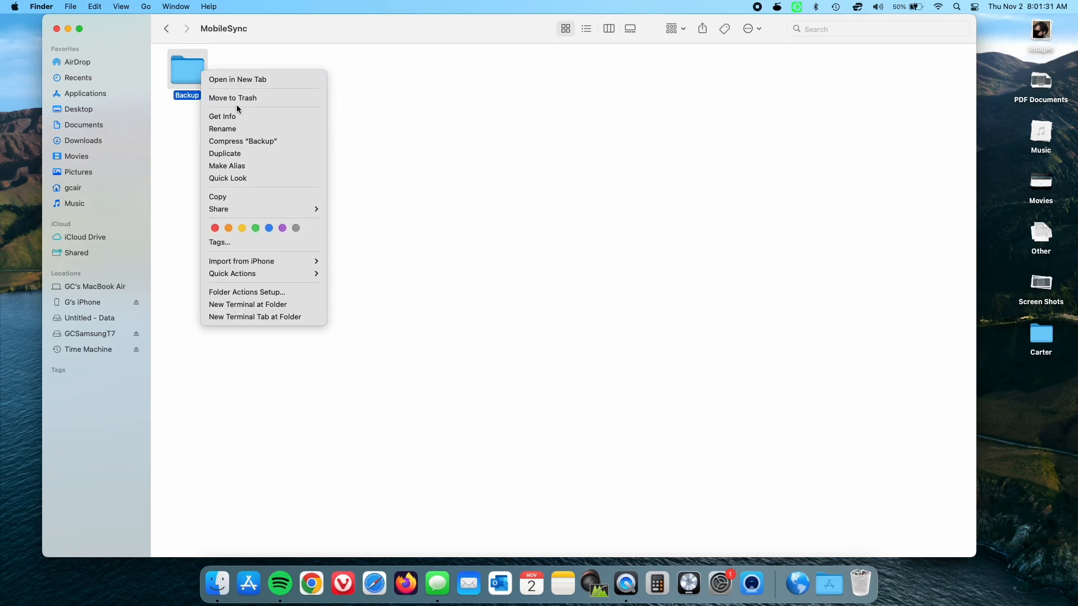
left_click(232, 98)
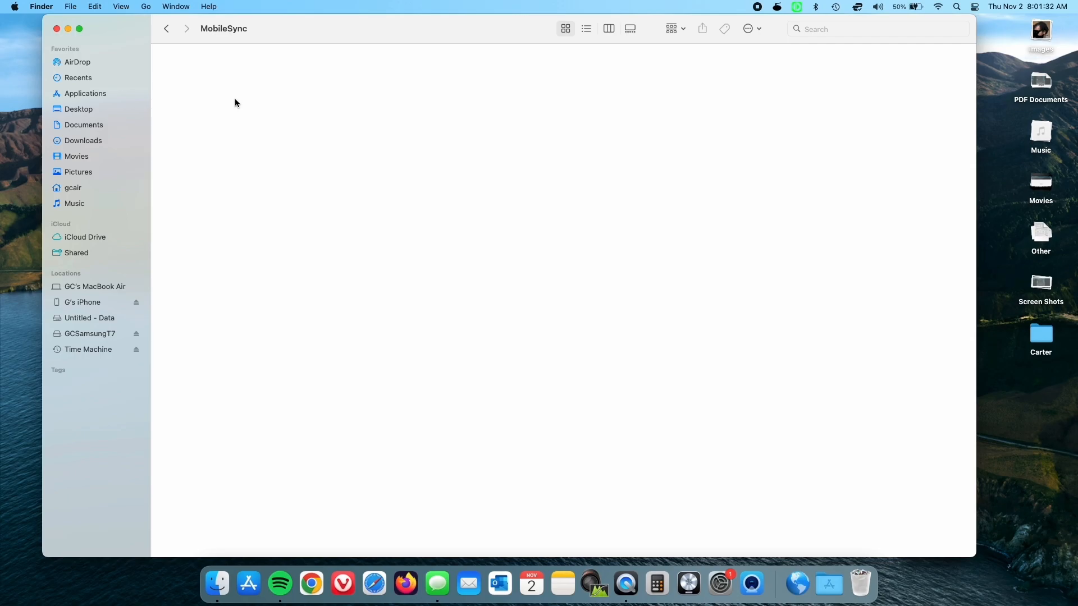
left_click(954, 7)
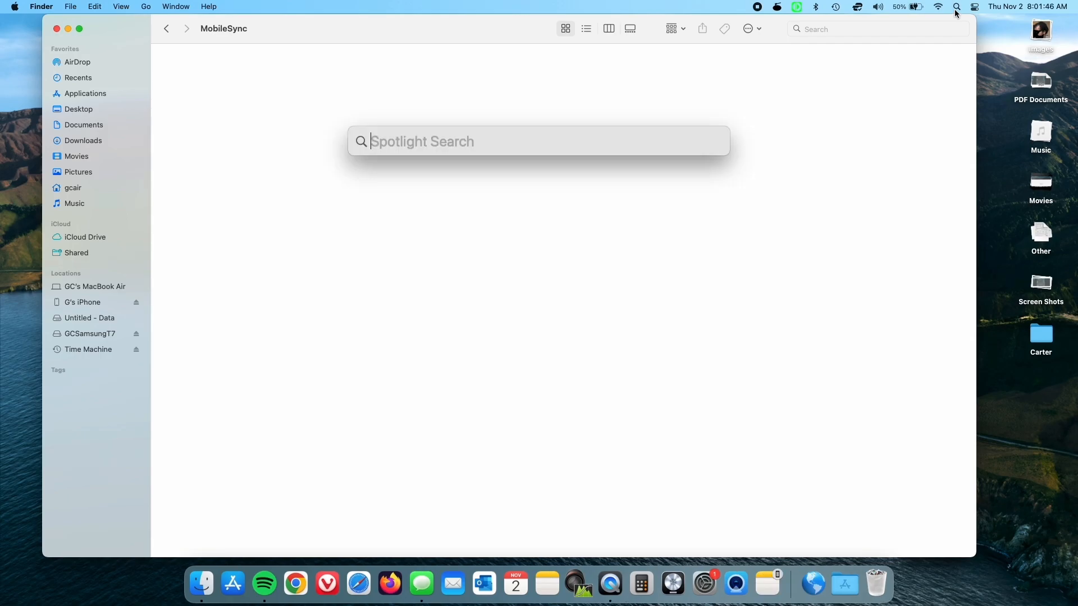
Search 'terminal' in Spotlight and launch the Terminal app.
type("terminal")
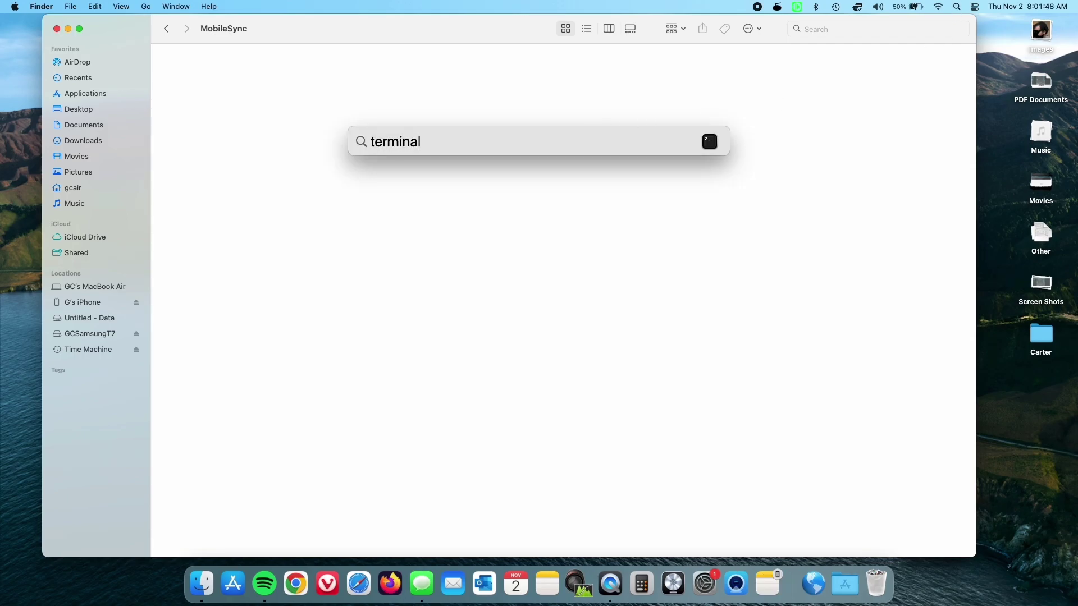
key("Return")
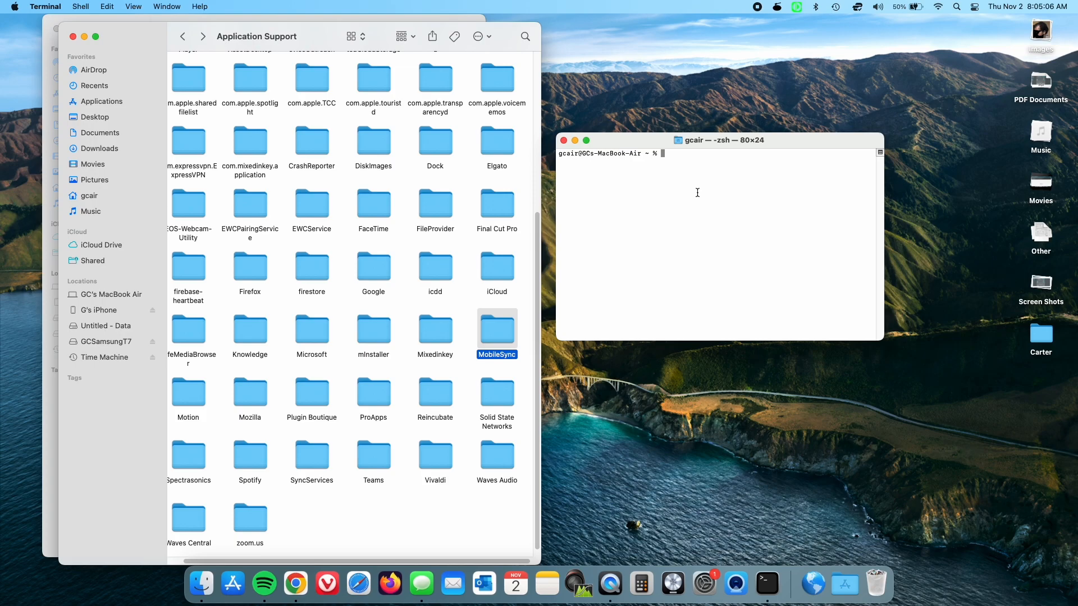
Run ln -s linking /Volumes/GCSamsungT7/ios_backup/Backup into MobileSync.
type("ln")
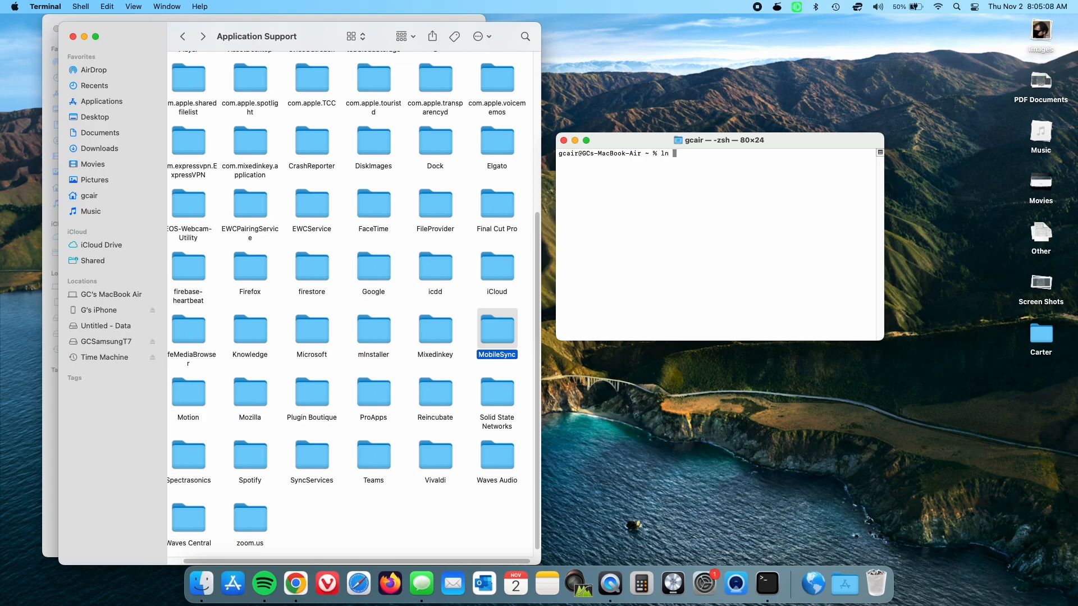
type("-s")
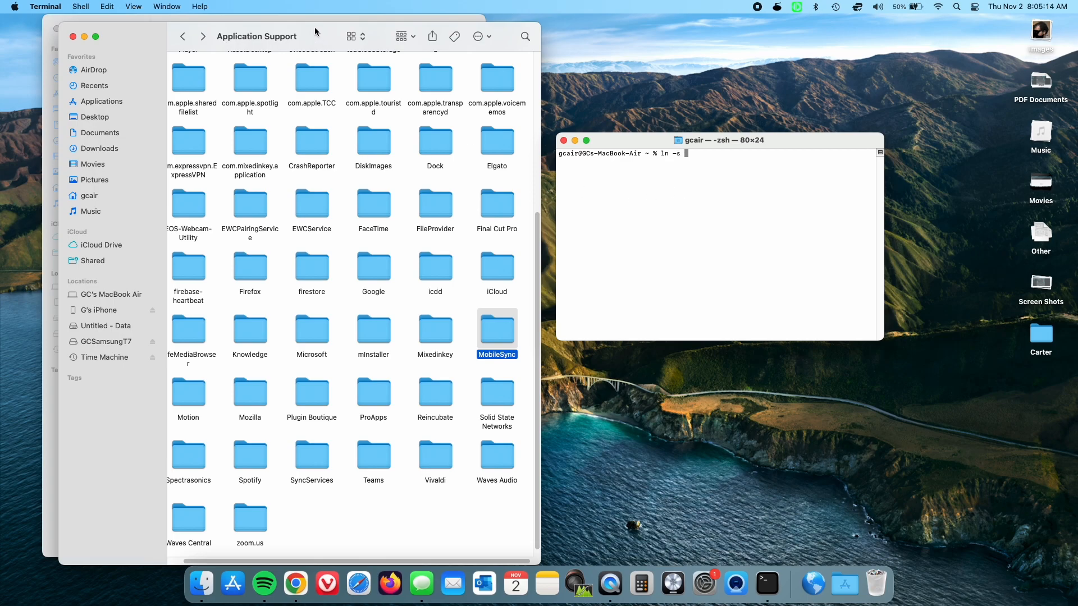
double_click(497, 323)
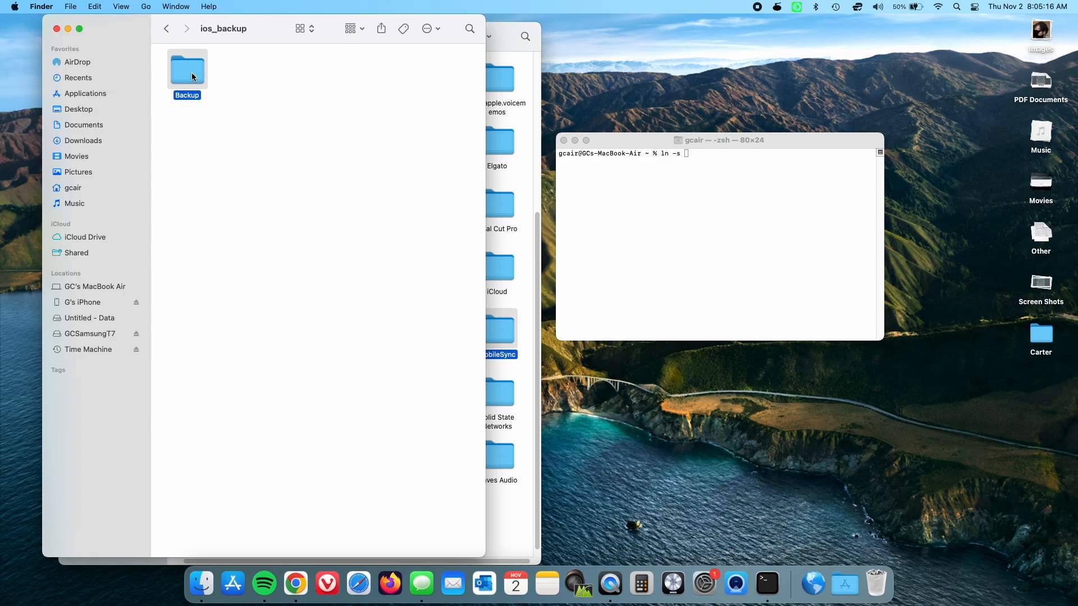
type("/Volumes/GCSamsungT7/ios_backup/Backup /Users/gcair/Library/Application\\ Support/MobileSync")
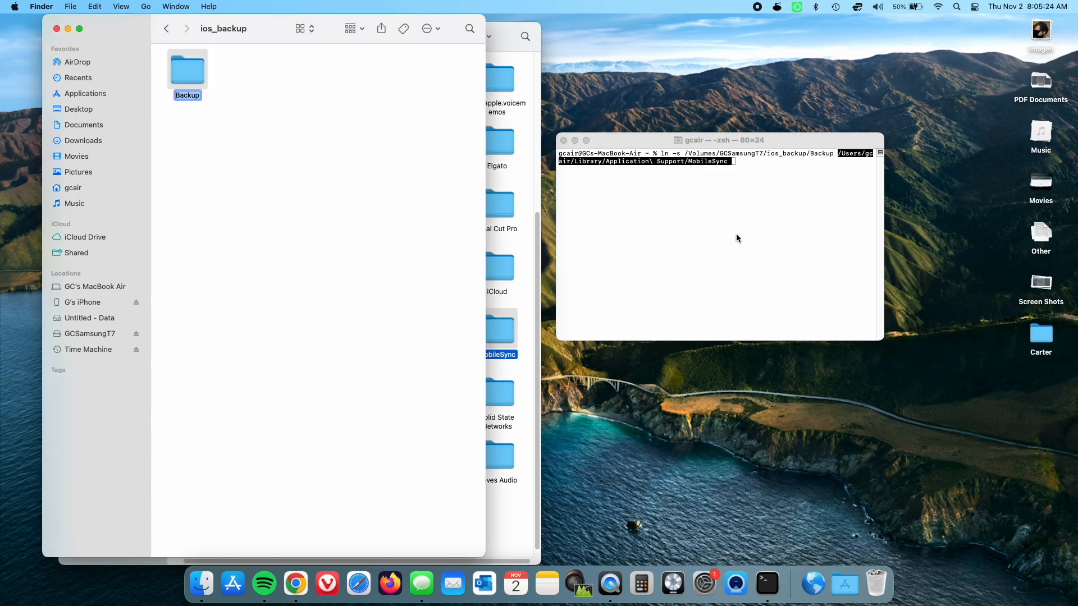
key("Return")
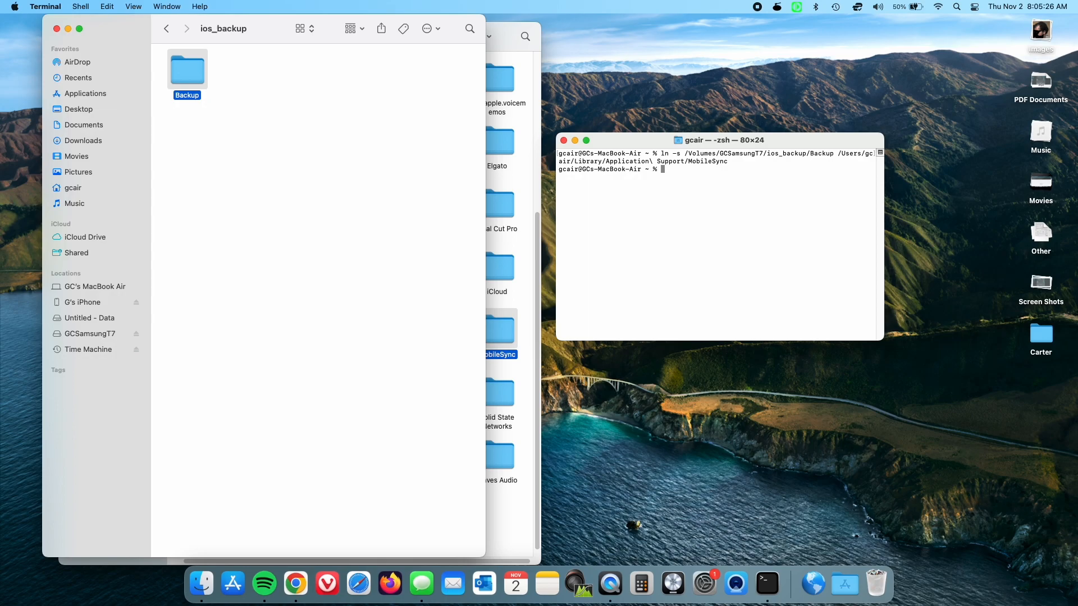
mouse_move(480, 128)
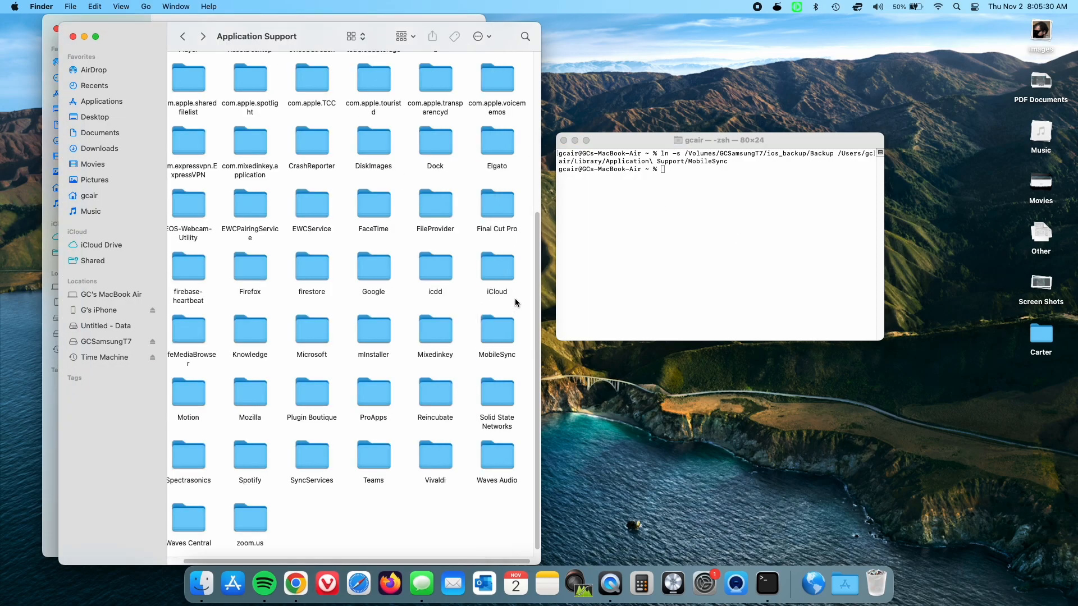
mouse_move(491, 327)
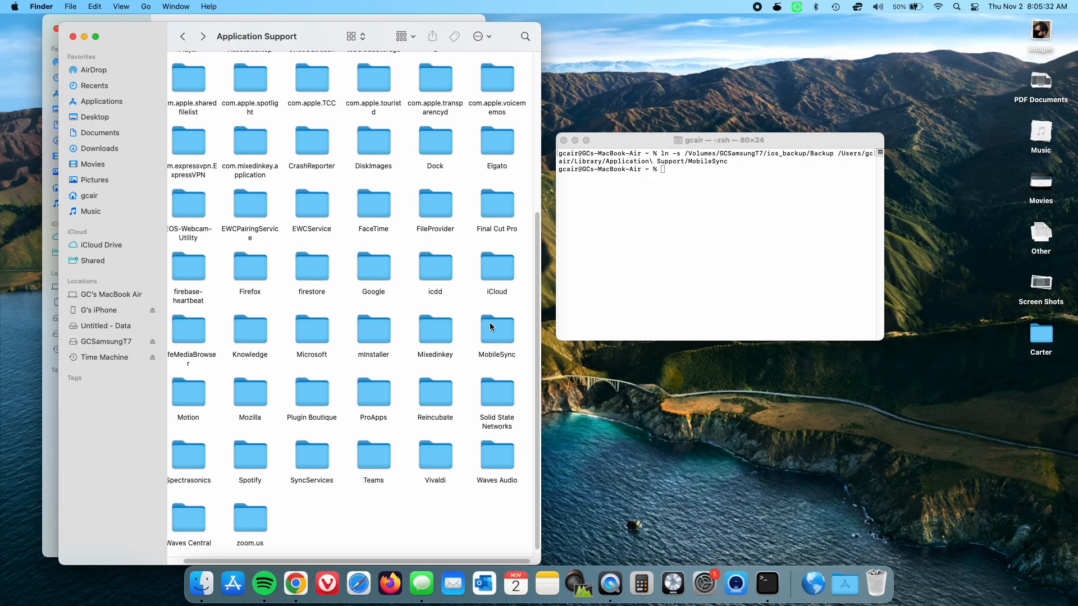
Check MobileSync for the linked Backup item, then reopen ios_backup on GCSamsungT7.
left_click(496, 329)
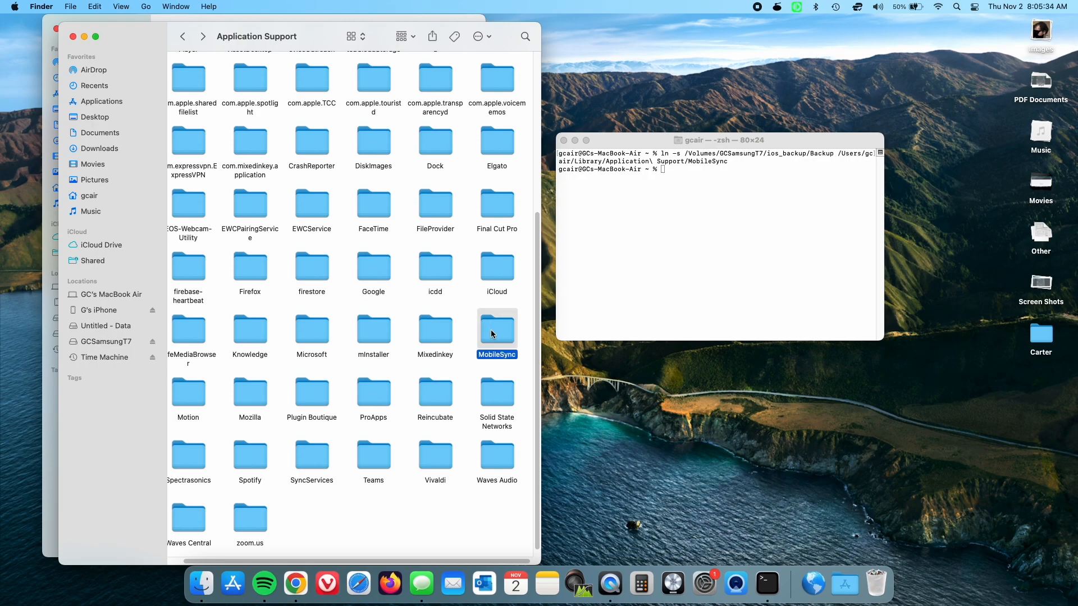
double_click(496, 327)
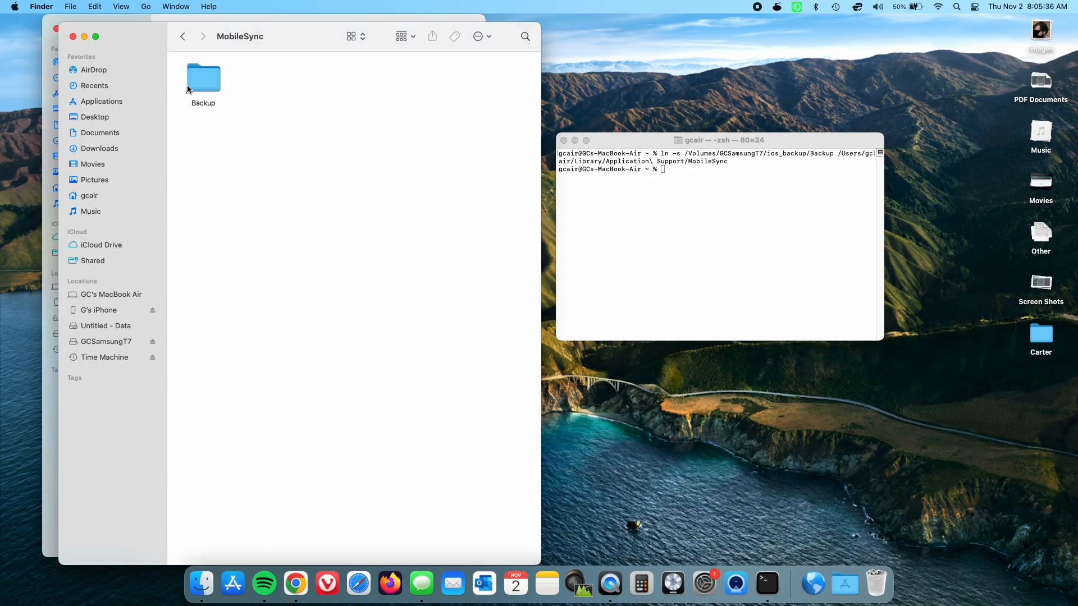
mouse_move(215, 94)
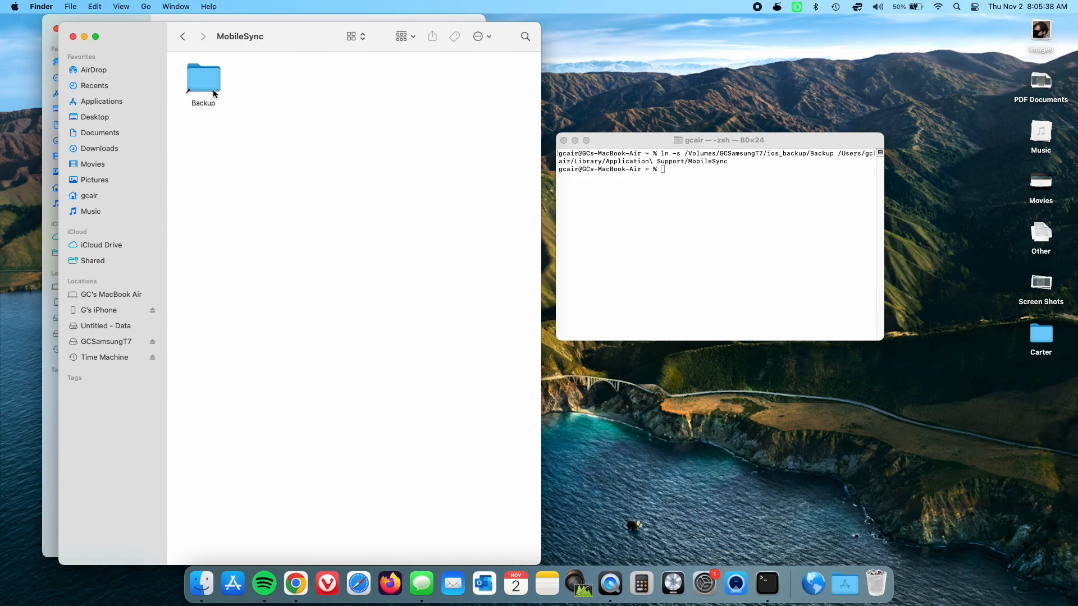
mouse_move(229, 90)
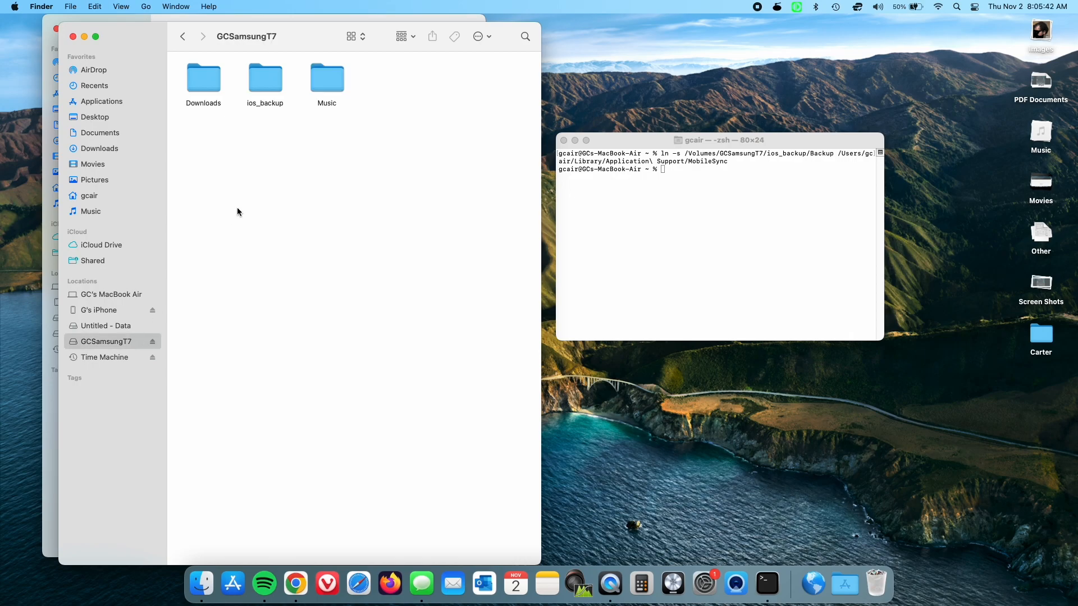
double_click(265, 78)
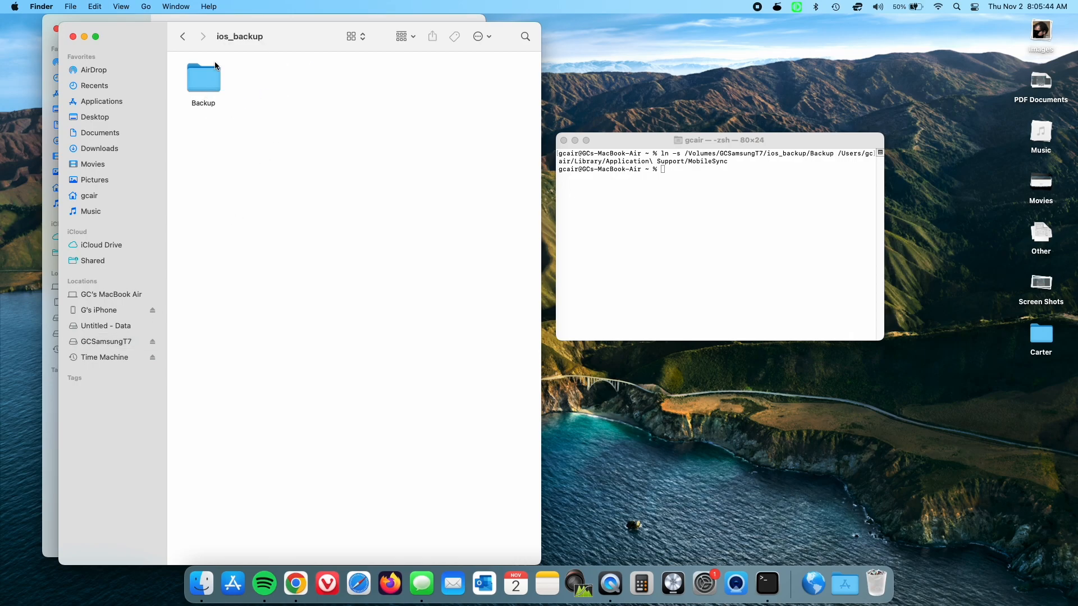
mouse_move(629, 218)
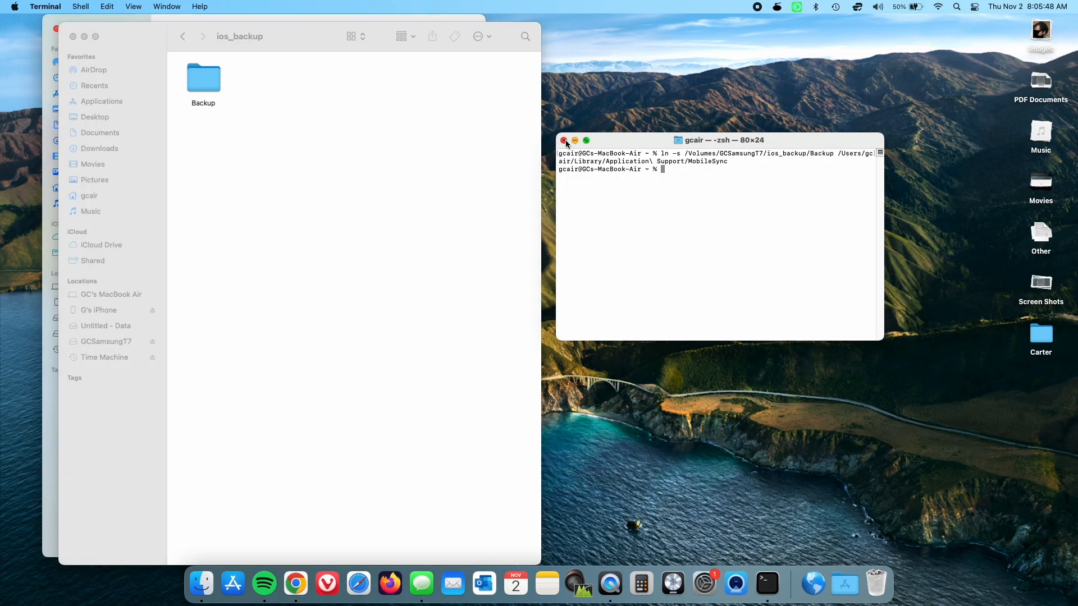
mouse_move(766, 584)
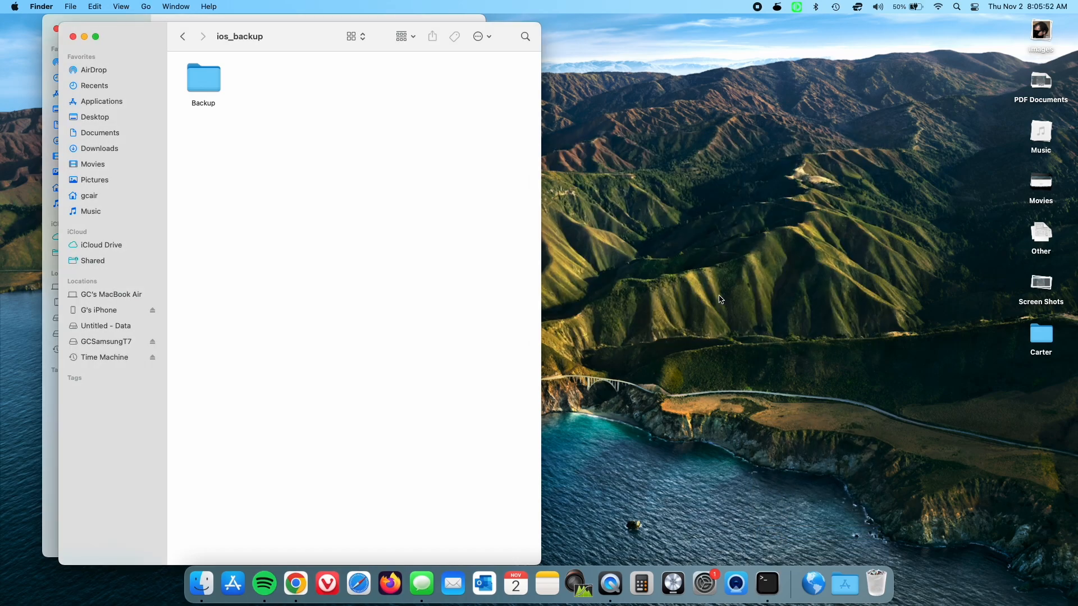
Close both Finder folder windows, leaving the empty desktop.
left_click(204, 78)
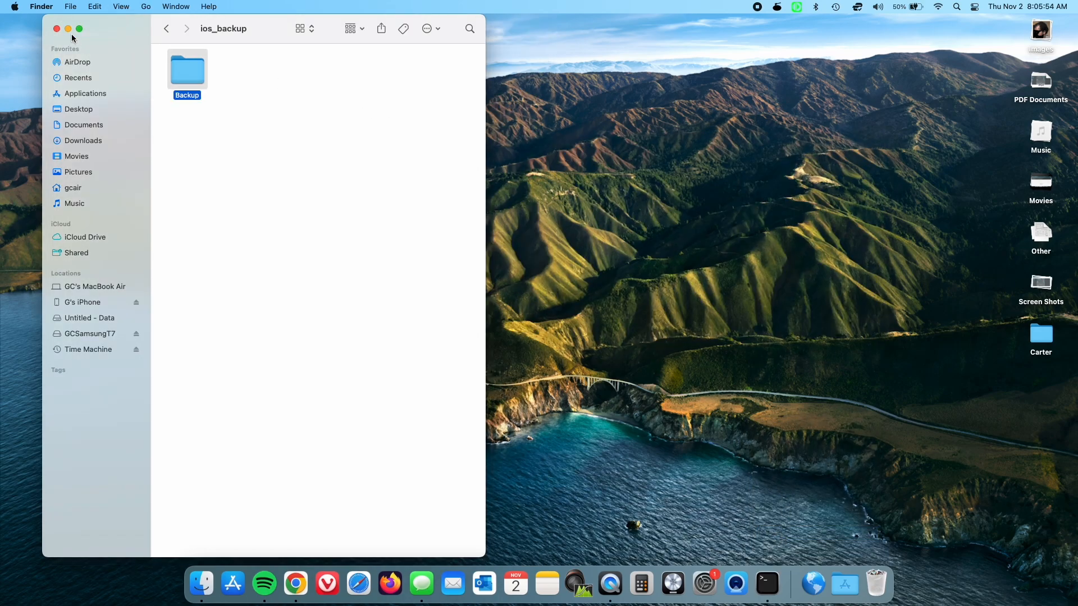
left_click(57, 28)
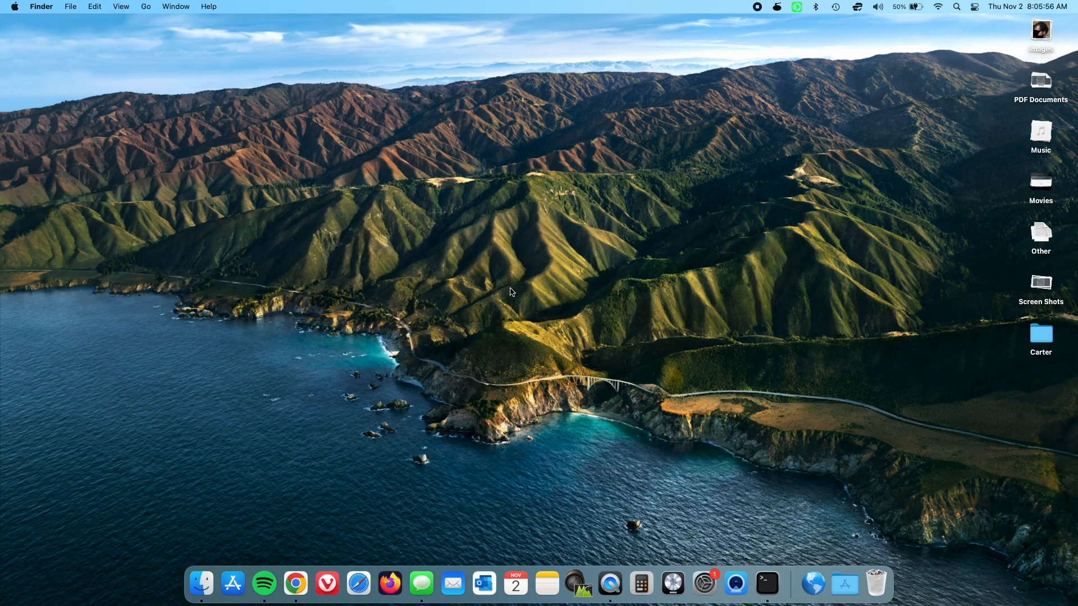
mouse_move(384, 505)
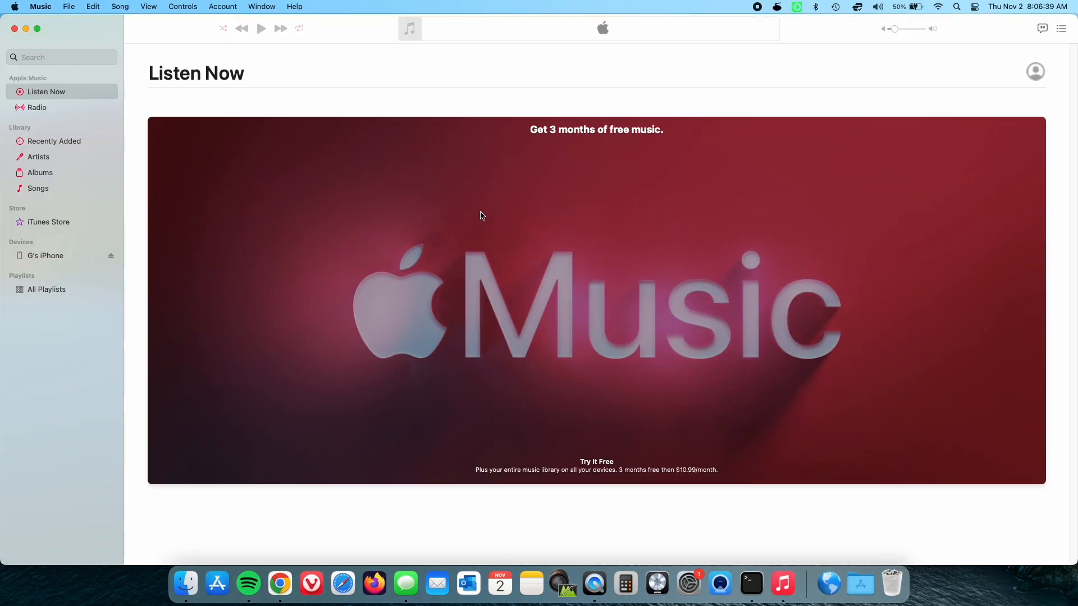
mouse_move(481, 257)
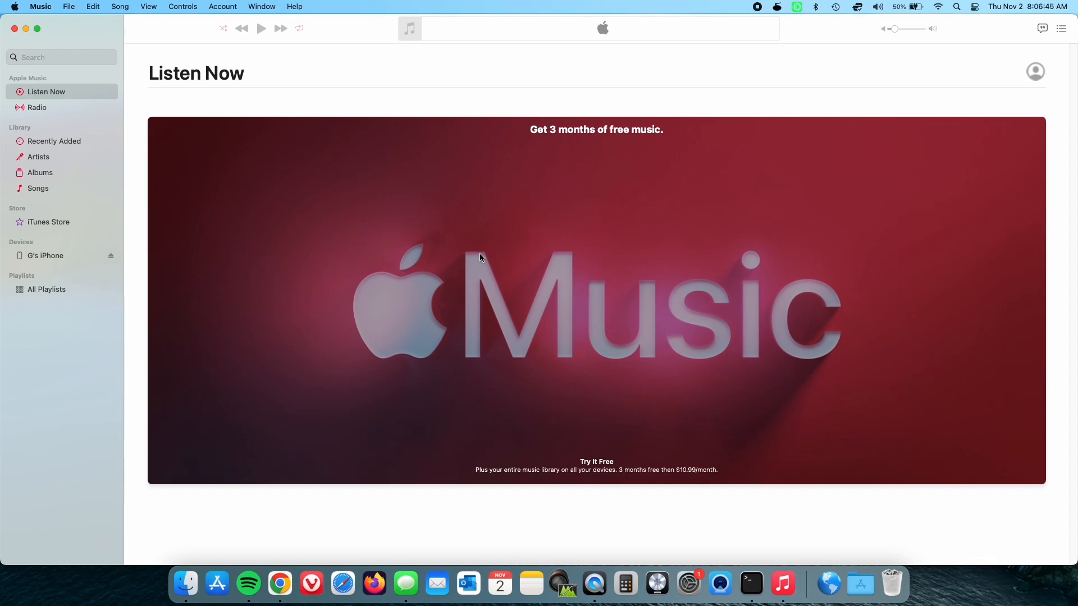
mouse_move(494, 214)
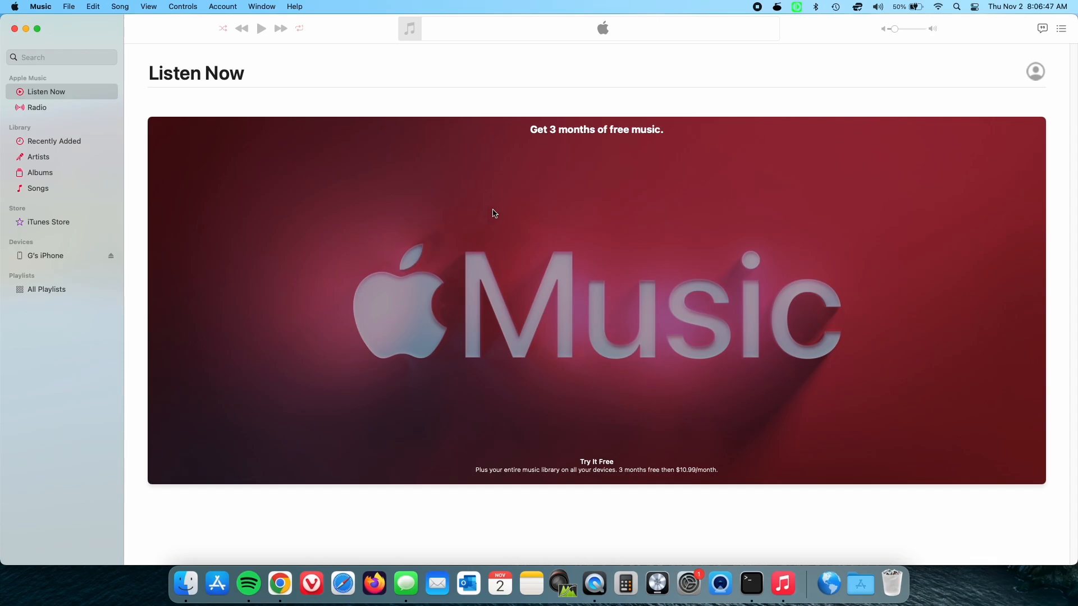
Bring up the Terminal Dock icon's context menu.
right_click(751, 584)
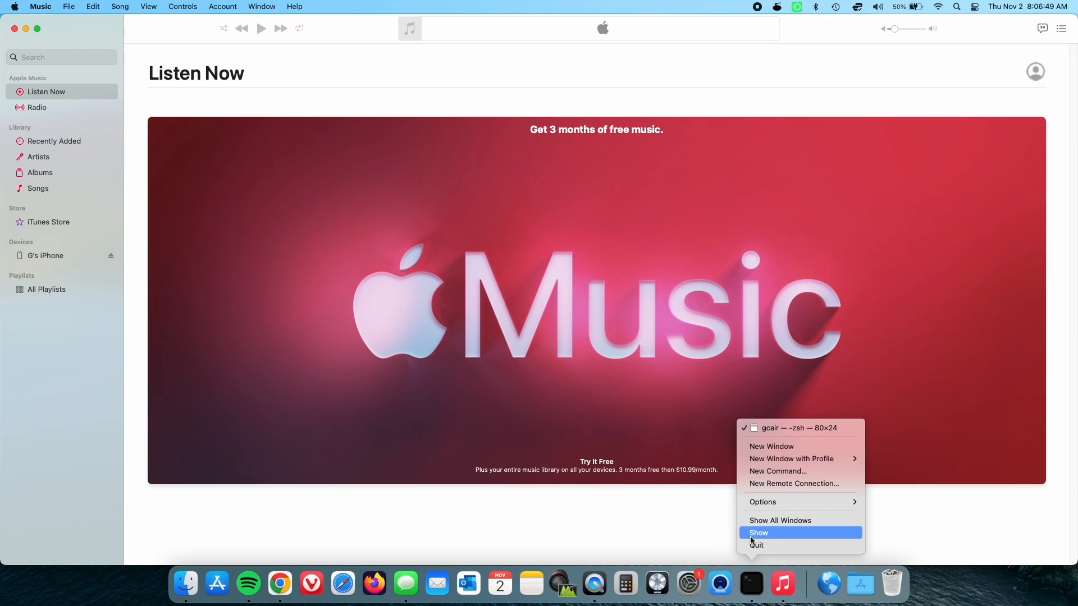